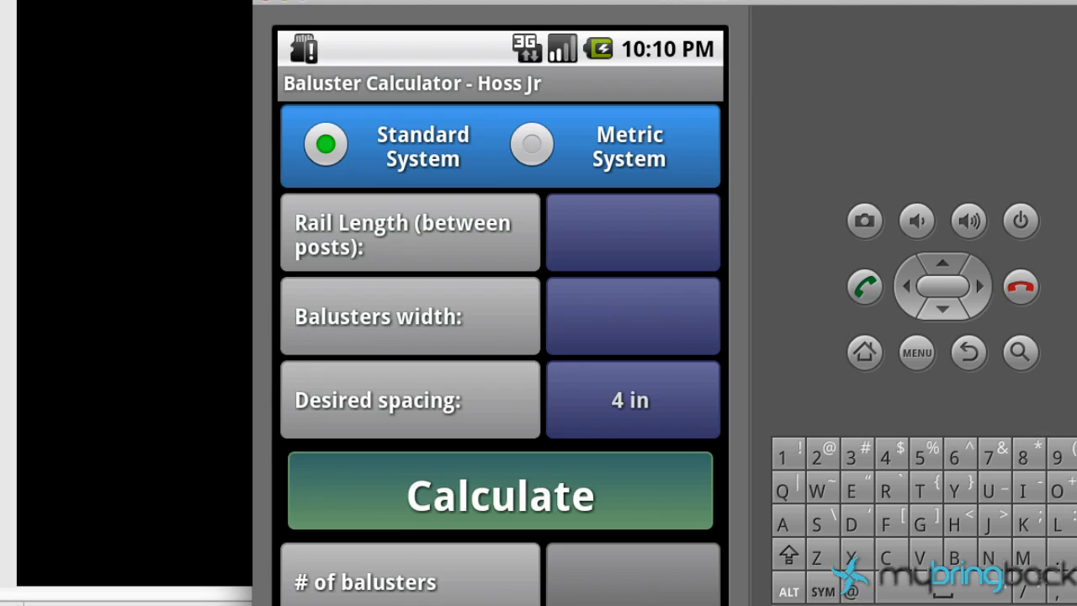
pyautogui.moveTo(172, 328)
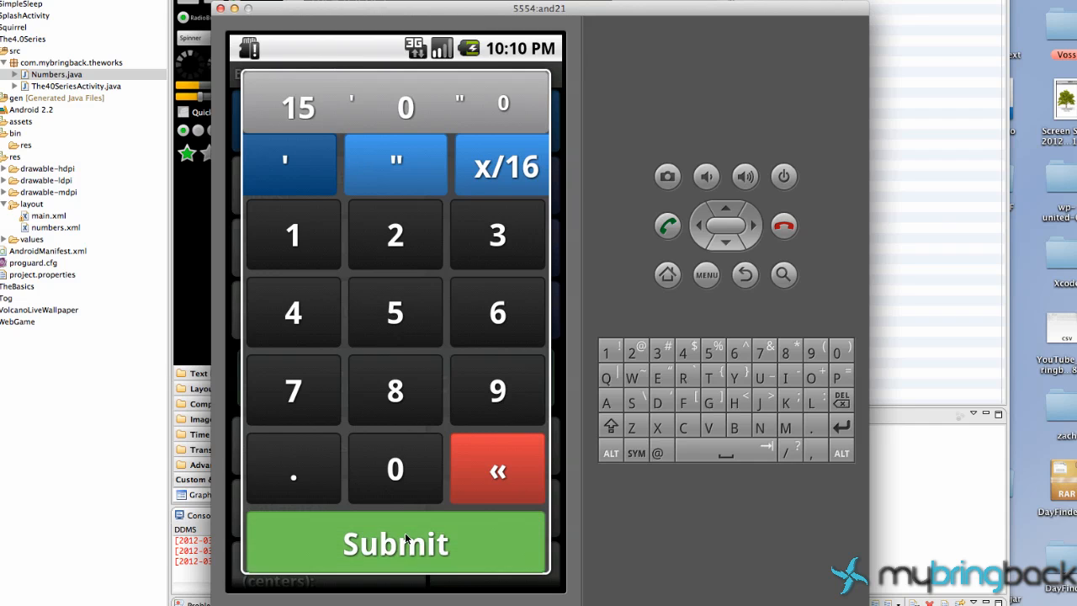
# - Submit 15 feet so the Baluster Calculator shows a 15 ft 0 in rail length
pyautogui.click(395, 542)
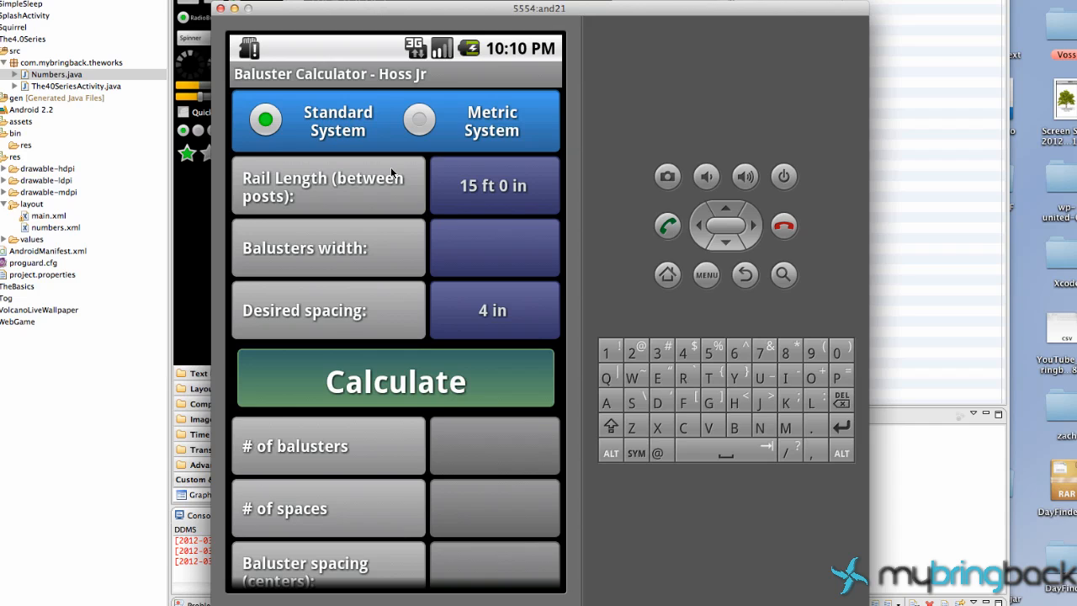
pyautogui.moveTo(429, 200)
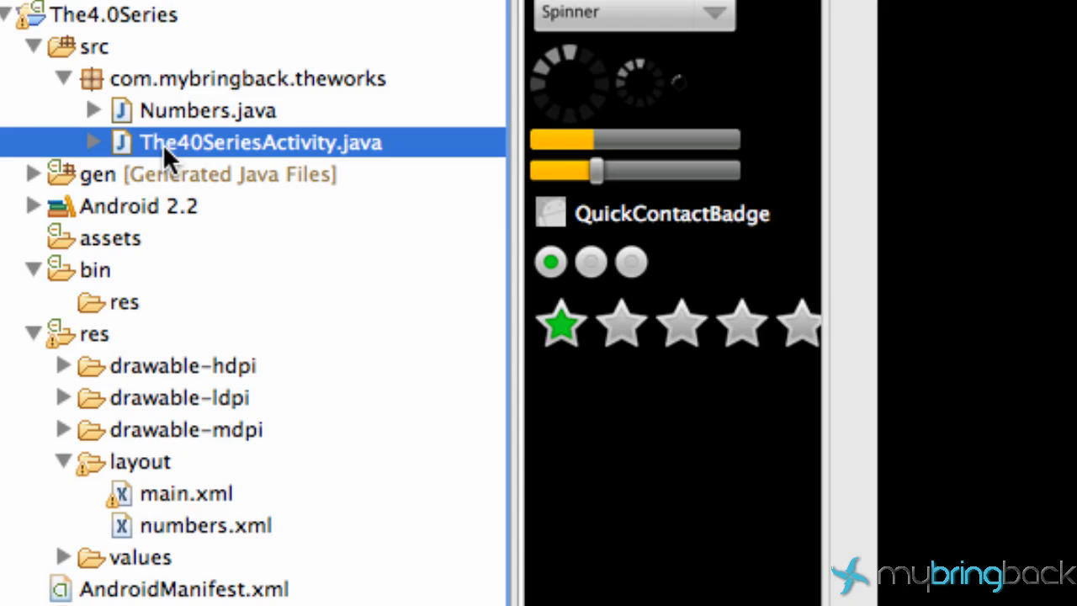
pyautogui.moveTo(202, 168)
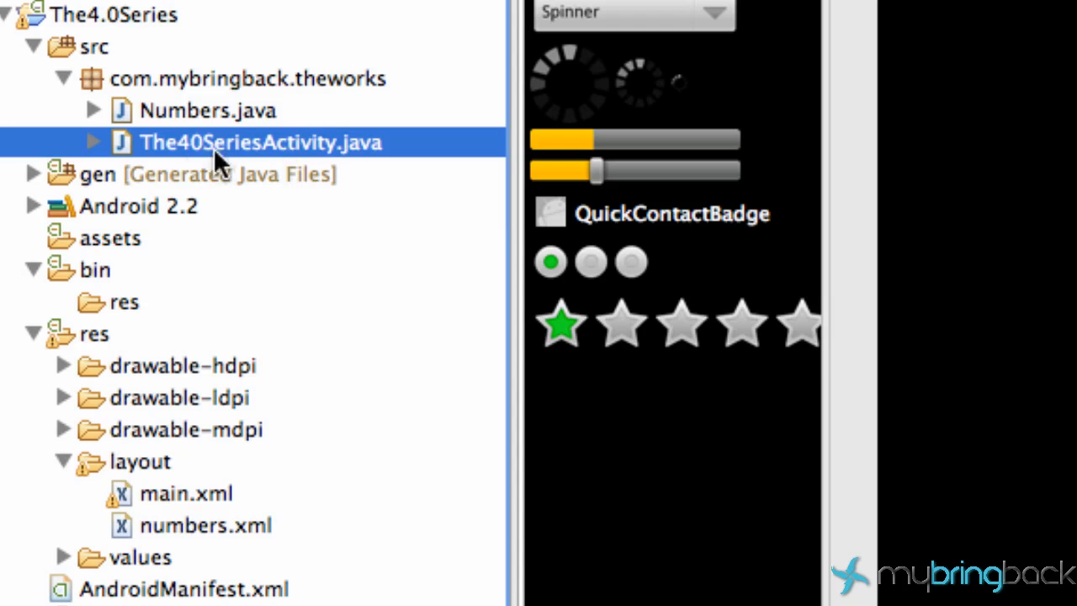
pyautogui.moveTo(202, 475)
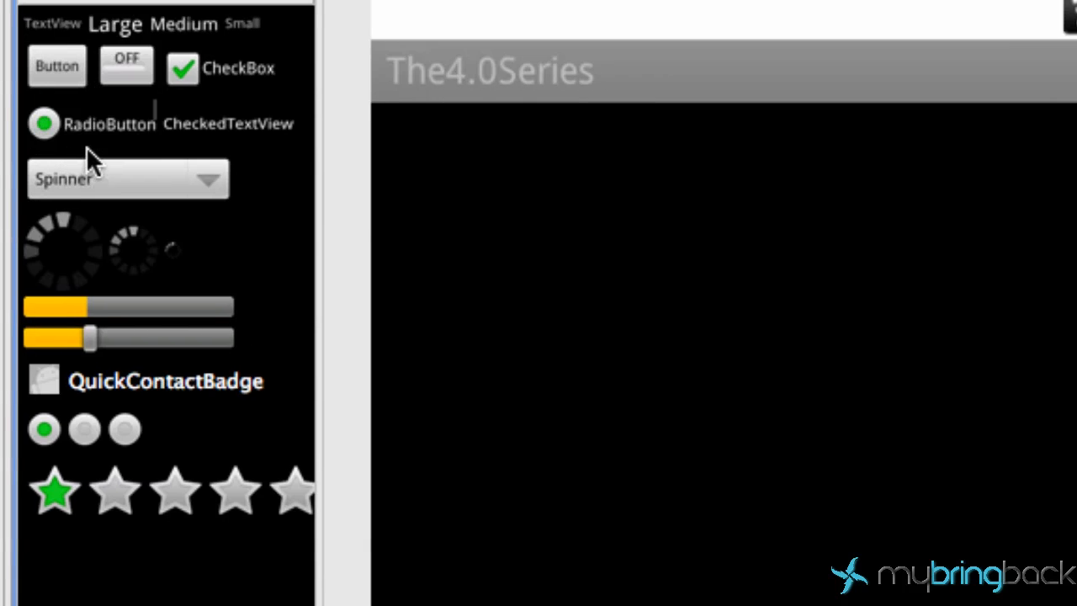
# - Drop a Button and a Large Text view onto the empty main.xml layout from the palette
pyautogui.moveTo(57, 65); pyautogui.dragTo(530, 379)
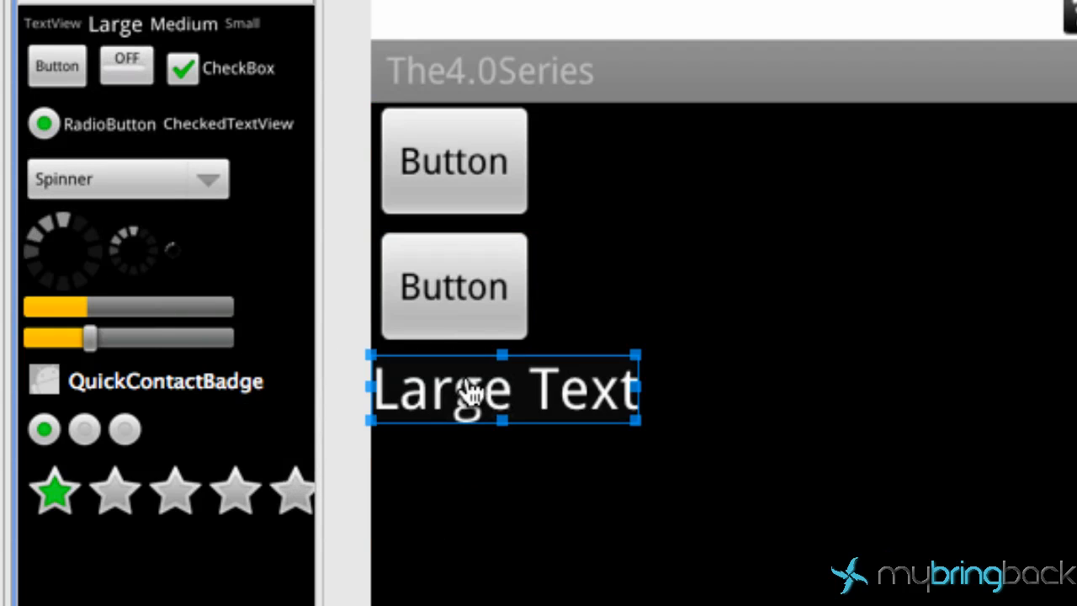
pyautogui.moveTo(58, 66); pyautogui.dragTo(449, 484)
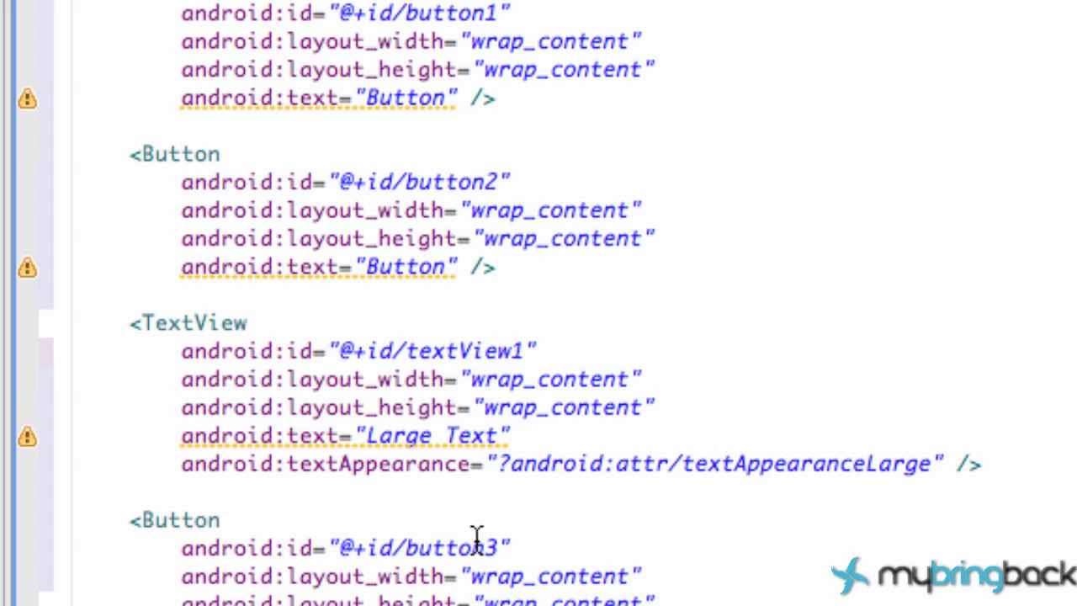
pyautogui.moveTo(329, 491)
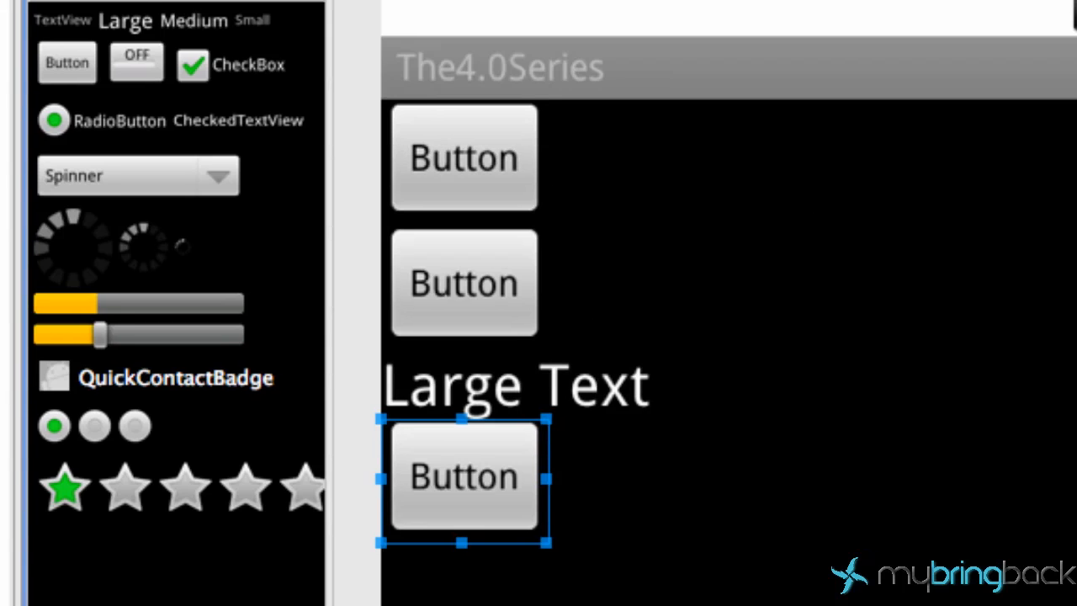
pyautogui.click(195, 517)
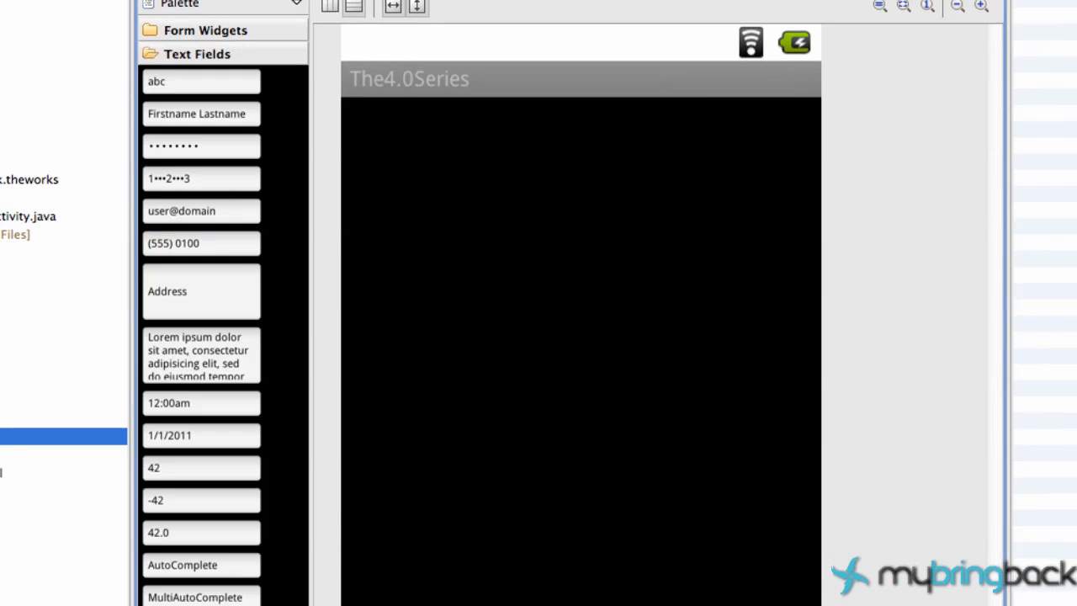
pyautogui.moveTo(200, 455)
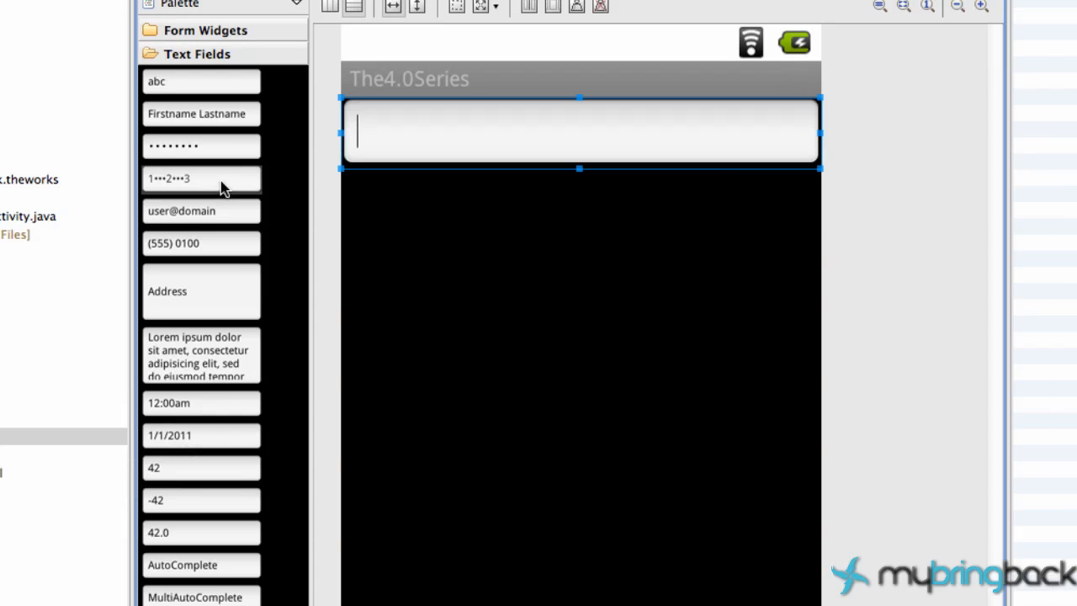
# - Browse the Layouts and Form Widgets groups, then drag a plain Text Field onto the layout
pyautogui.click(187, 77)
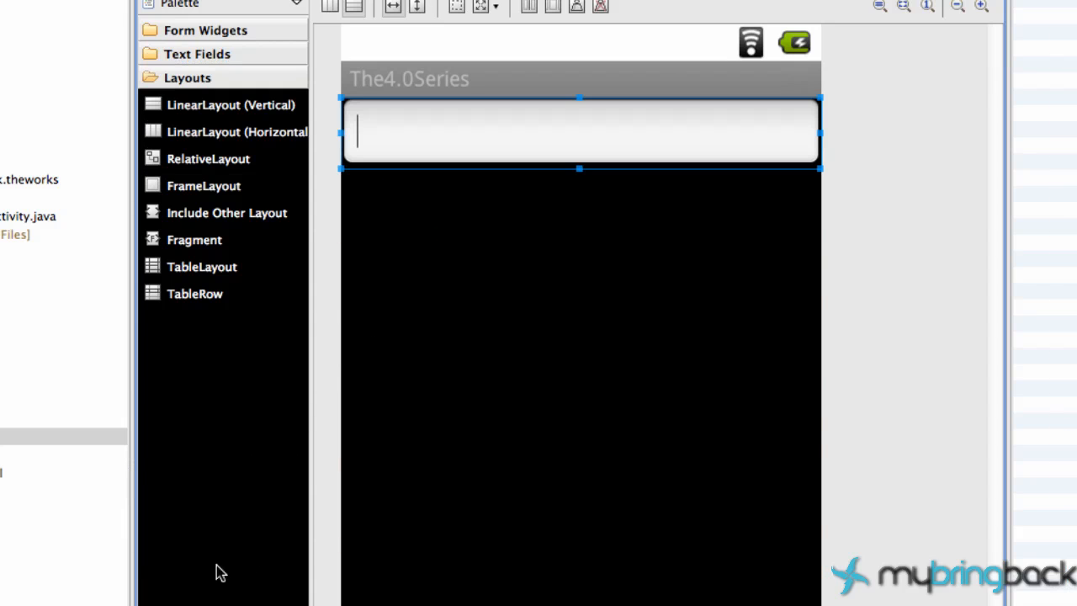
pyautogui.click(204, 30)
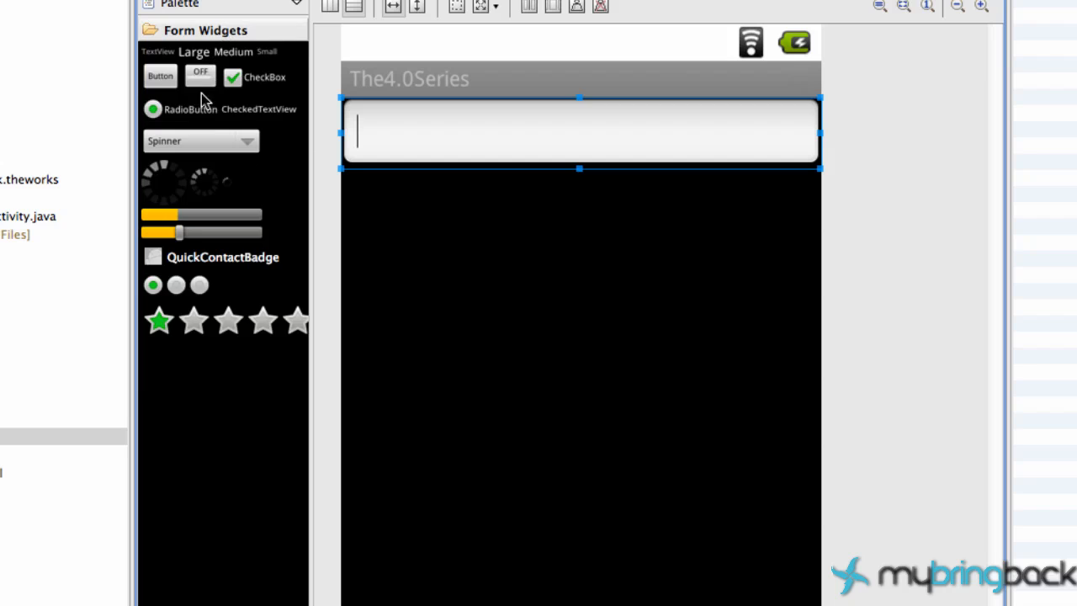
pyautogui.moveTo(160, 76); pyautogui.dragTo(387, 202)
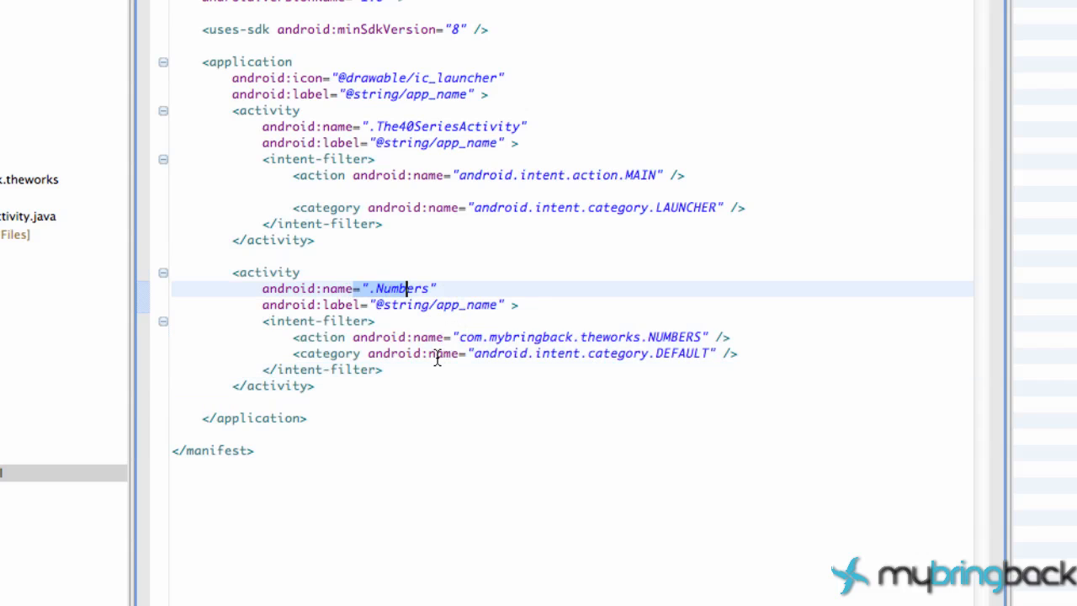
# - Review the Numbers activity entry in AndroidManifest.xml, save it, and switch to The40SeriesActivity.java
pyautogui.click(519, 337)
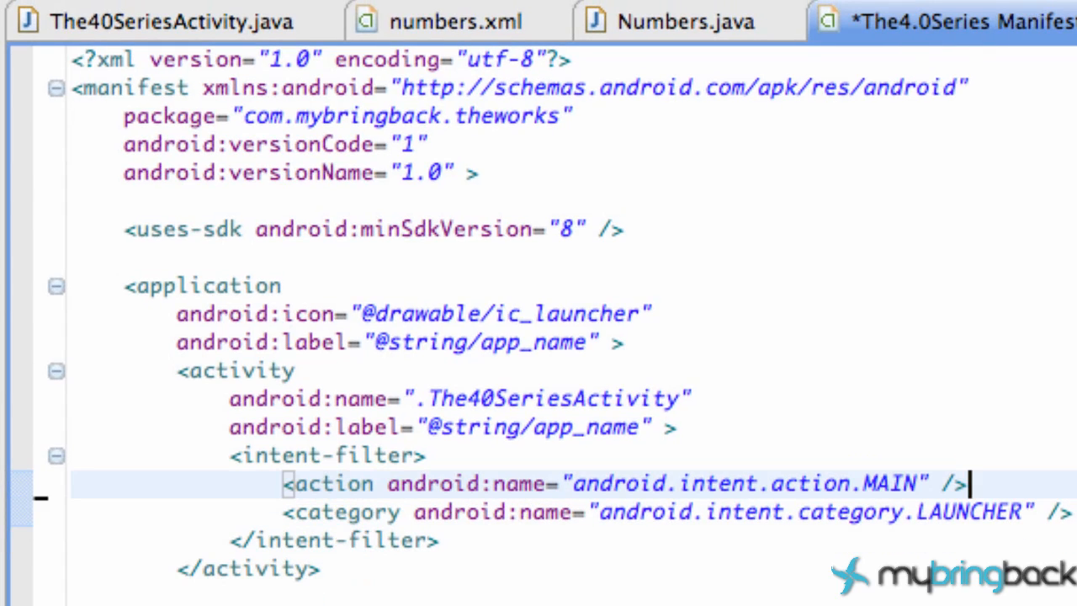
pyautogui.press('ctrl+s')
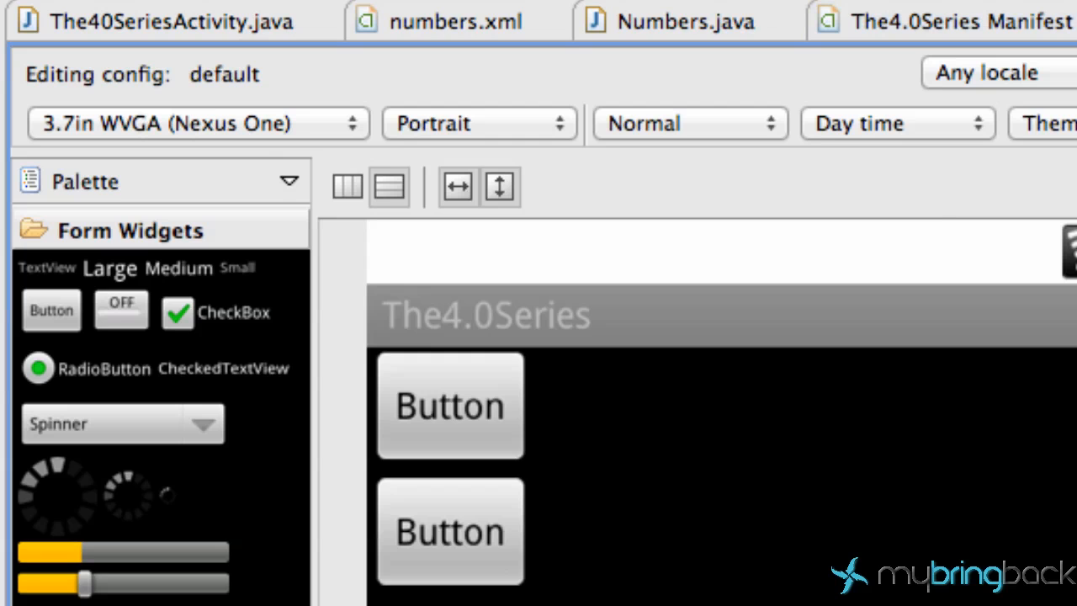
pyautogui.moveTo(312, 328)
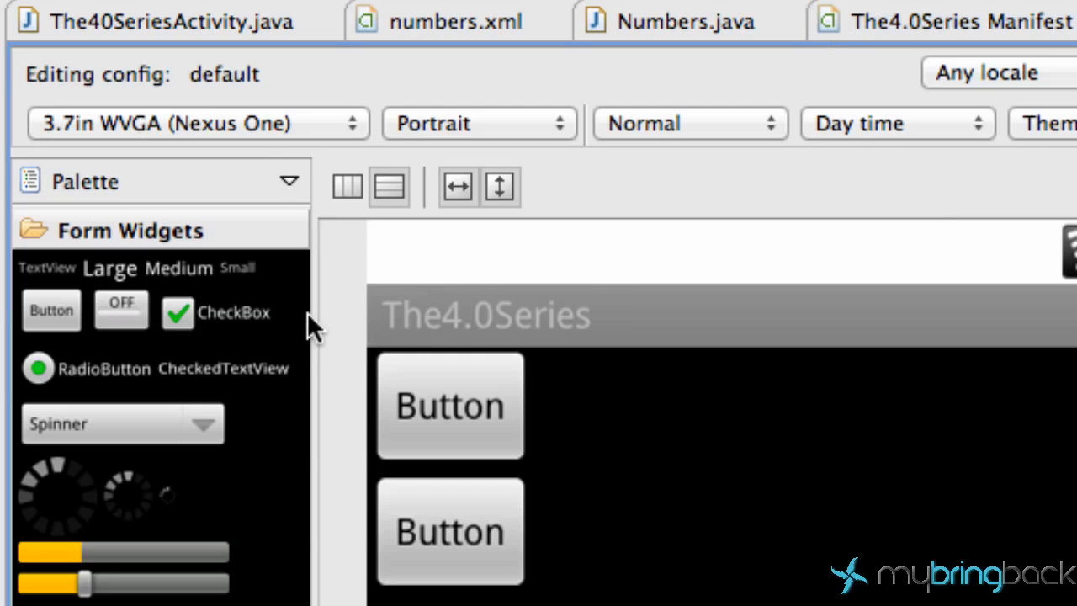
pyautogui.click(151, 20)
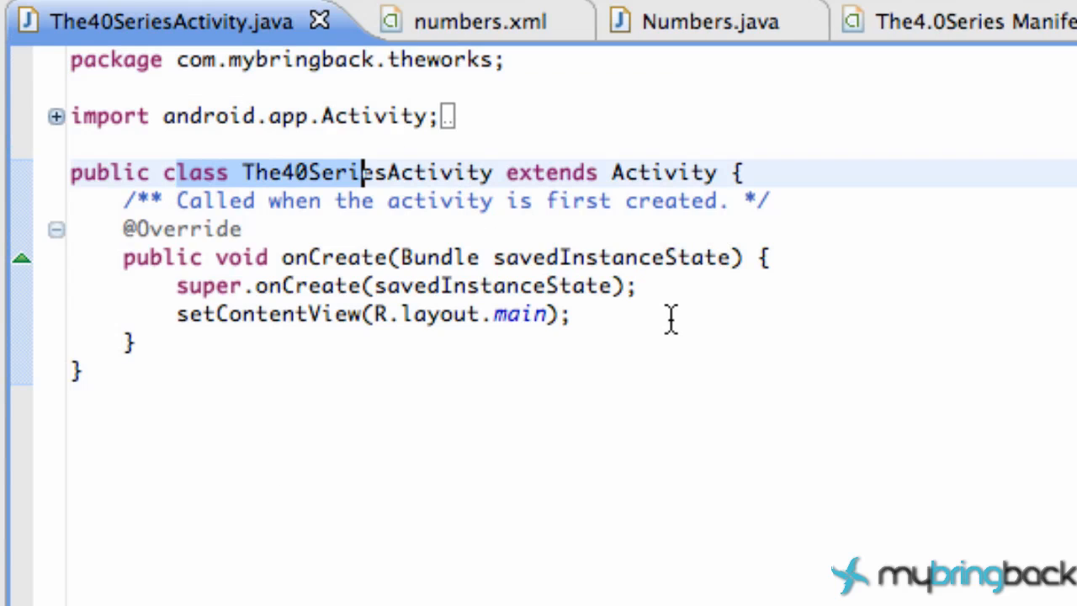
# - Declare Button fields width, height and a third button at the top of The40SeriesActivity
pyautogui.press('Return')
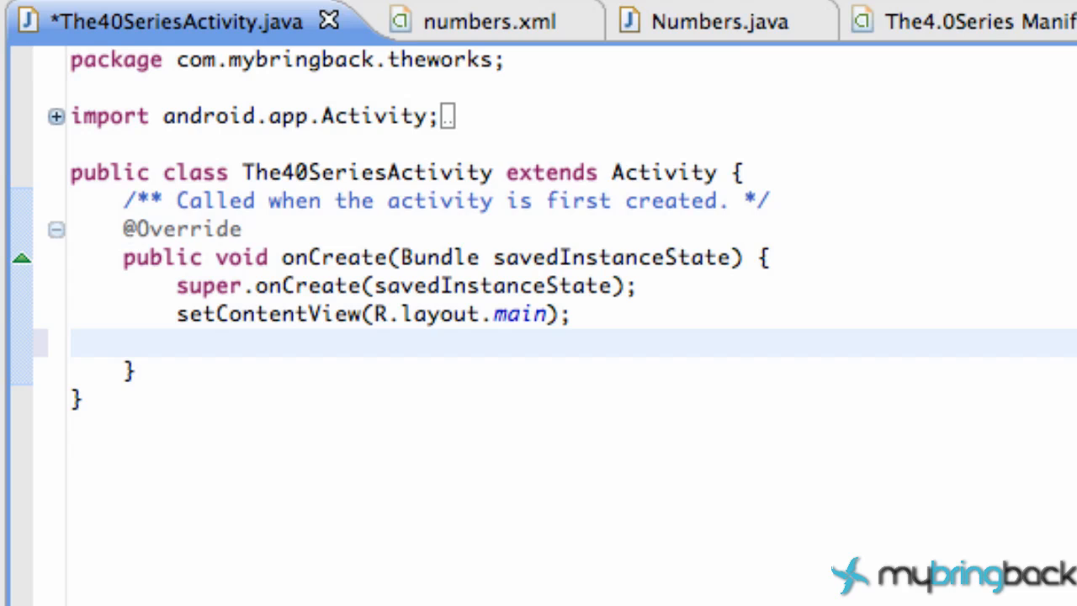
pyautogui.press('Return')
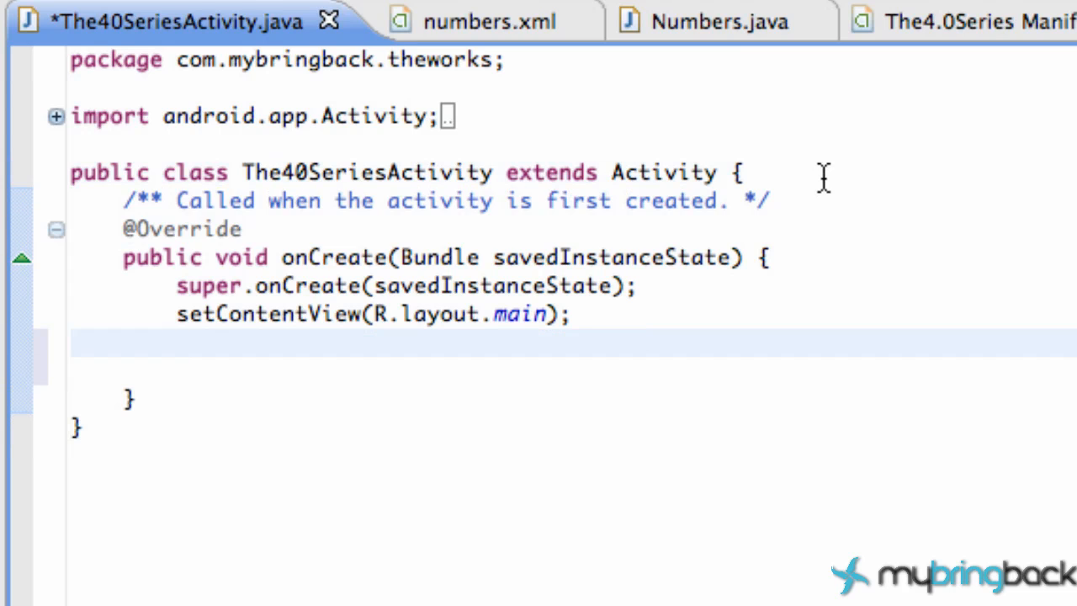
pyautogui.click(741, 171)
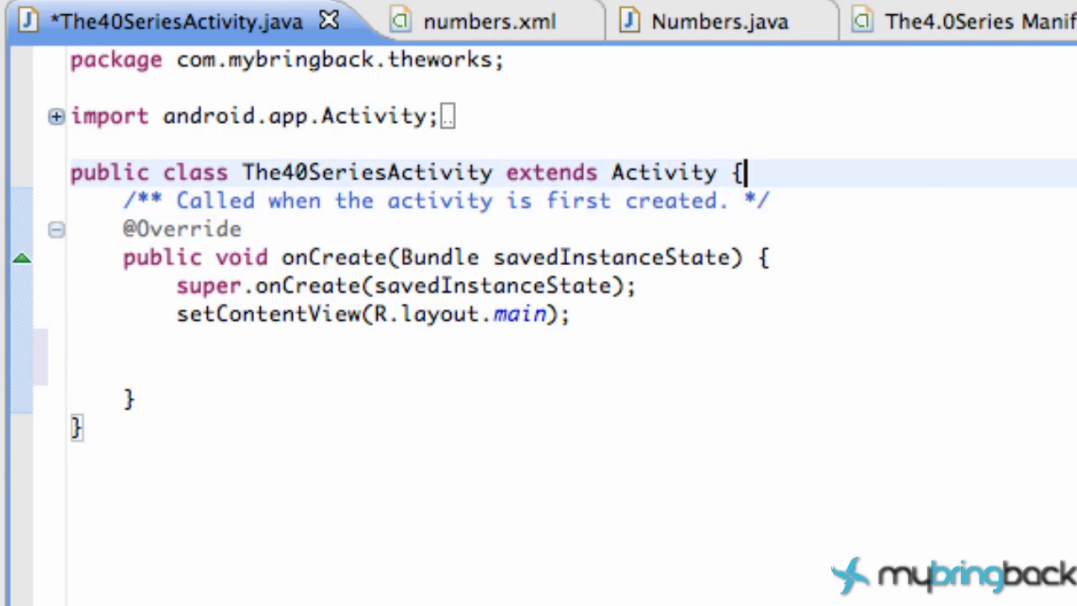
pyautogui.write('Btu')
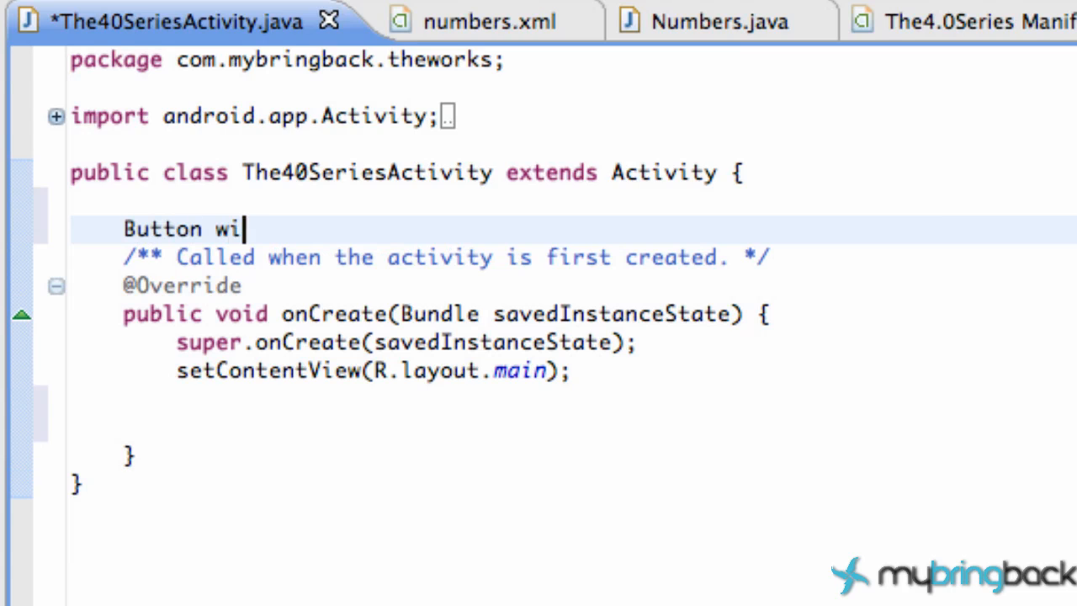
pyautogui.write('dth,')
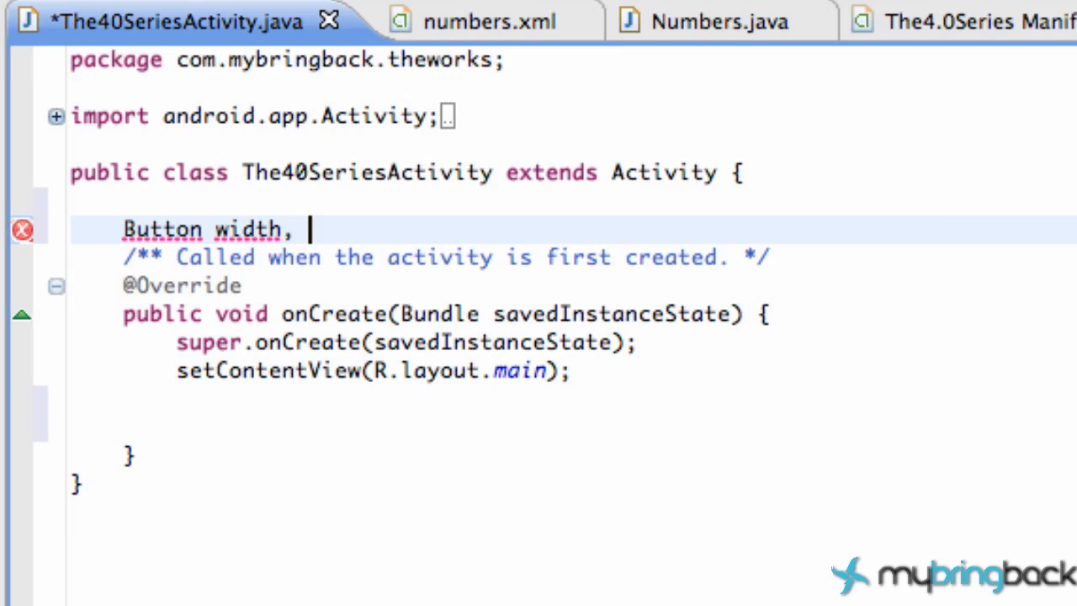
pyautogui.write('height,')
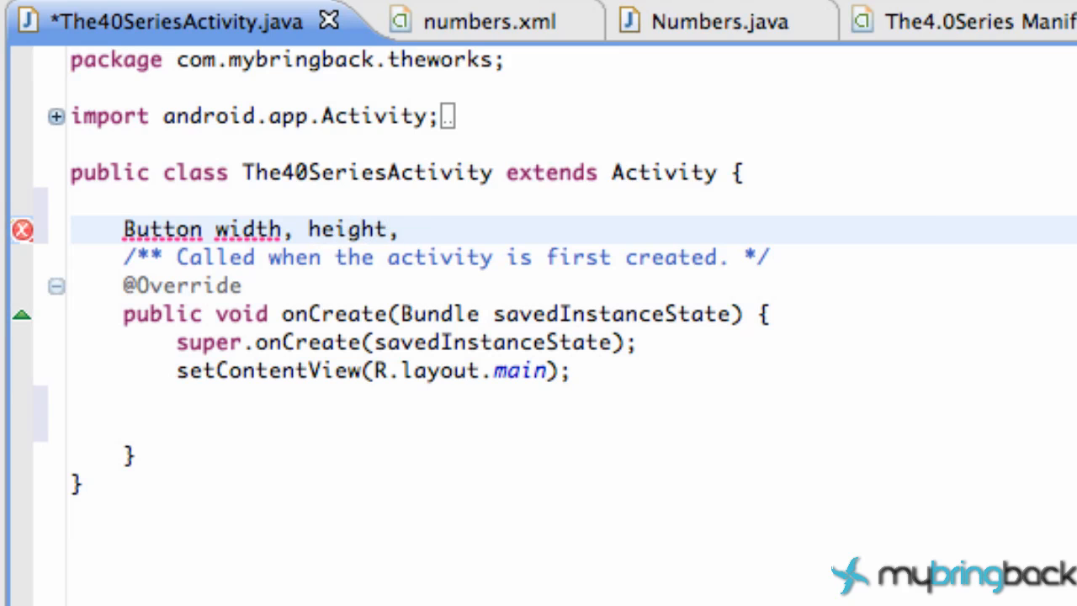
pyautogui.write('area;')
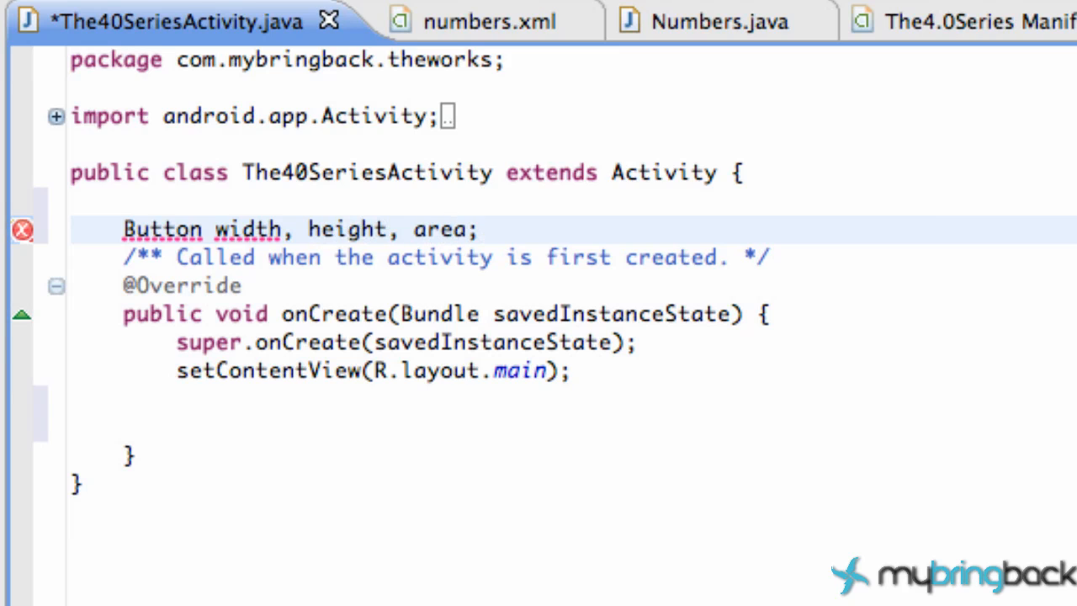
pyautogui.press('Return')
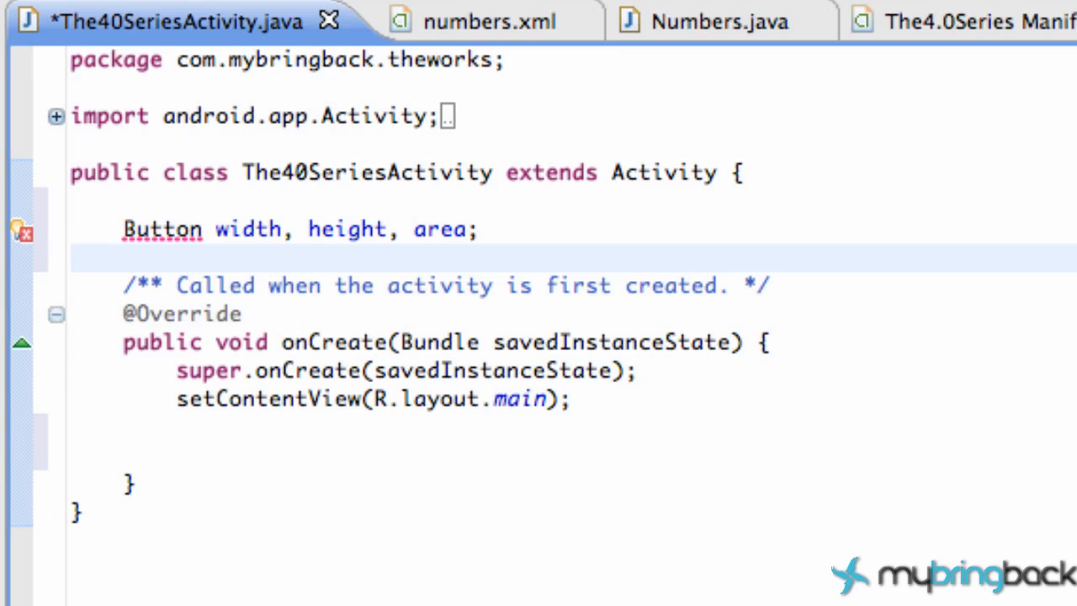
# - Rename the third Button field to calc and add a TextView field named area
pyautogui.click(126, 260)
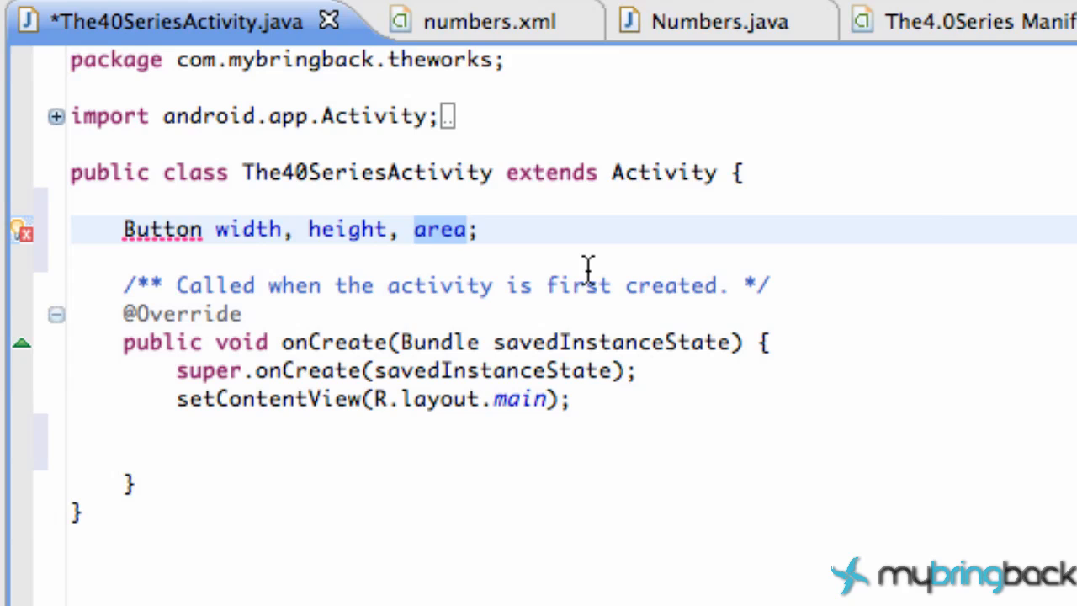
pyautogui.write('calc')
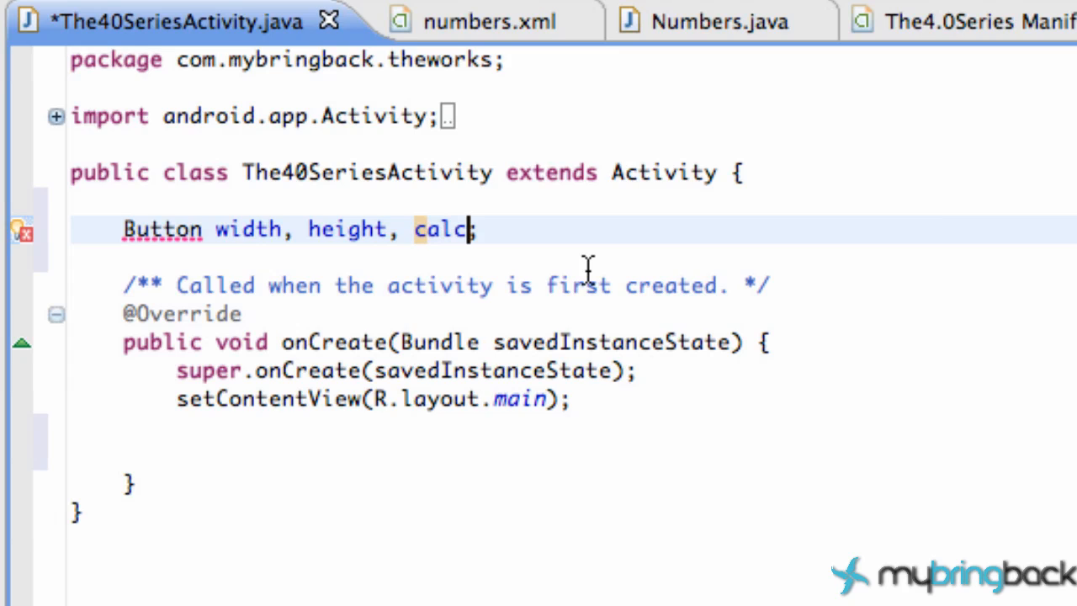
pyautogui.write(';')
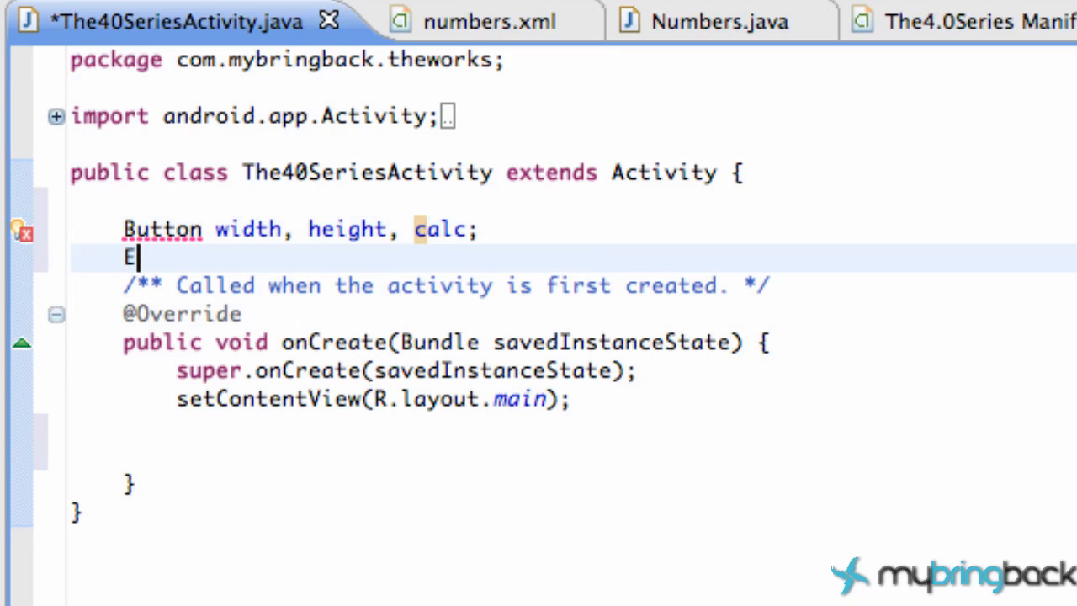
pyautogui.write('ex')
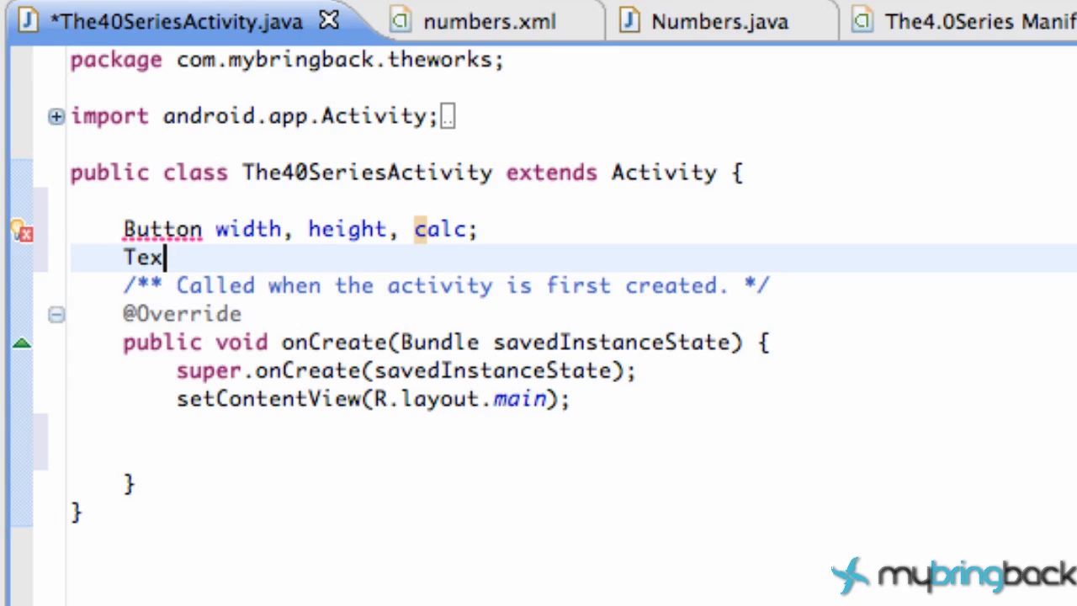
pyautogui.write('tView areas:')
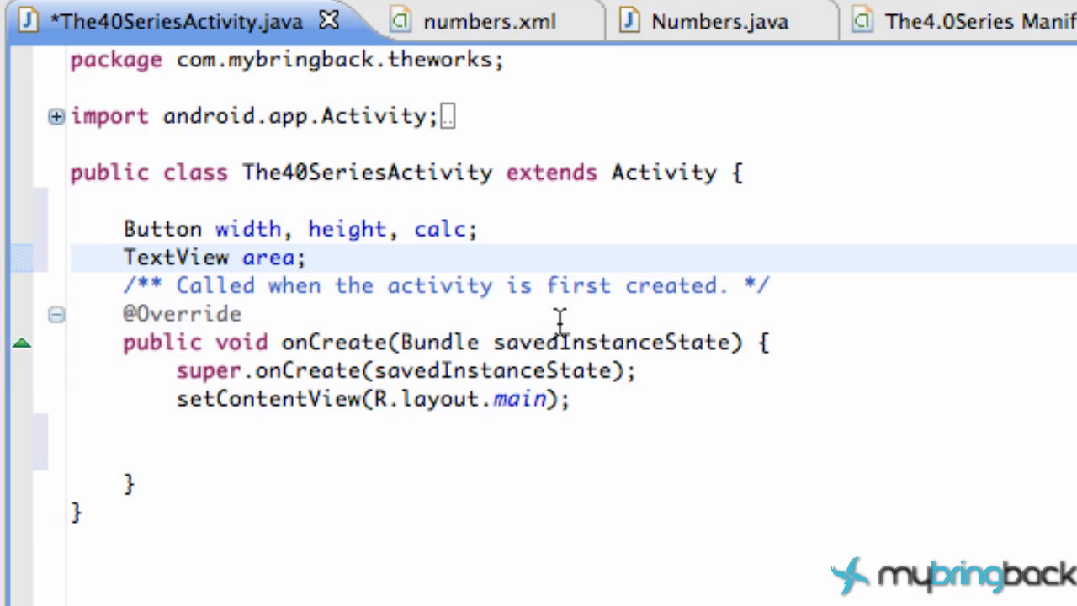
# - Make The40SeriesActivity implement OnClickListener after extends Activity
pyautogui.click(732, 172)
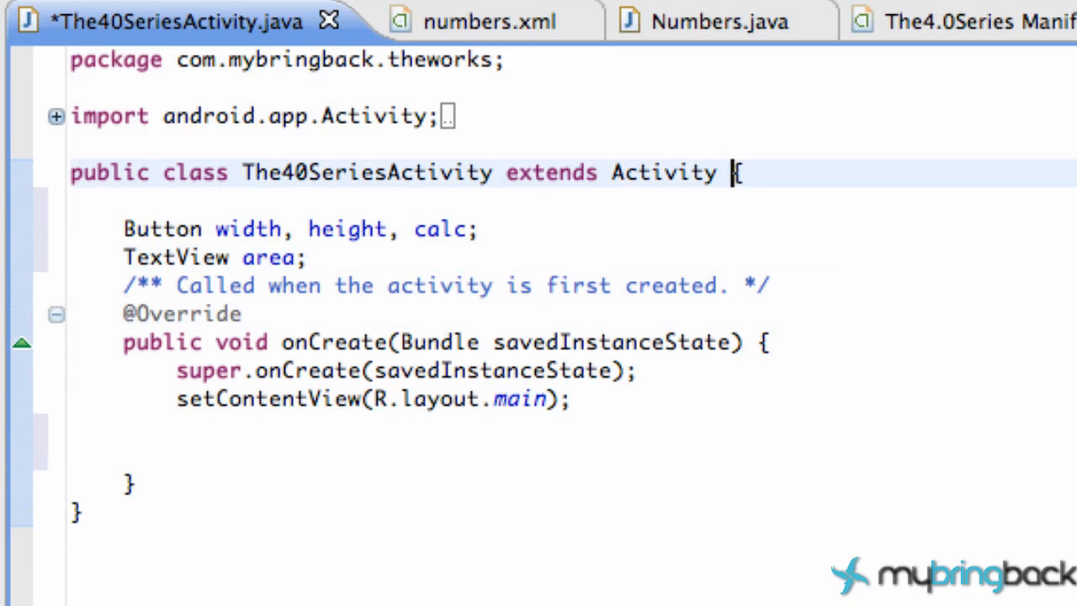
pyautogui.write('implements')
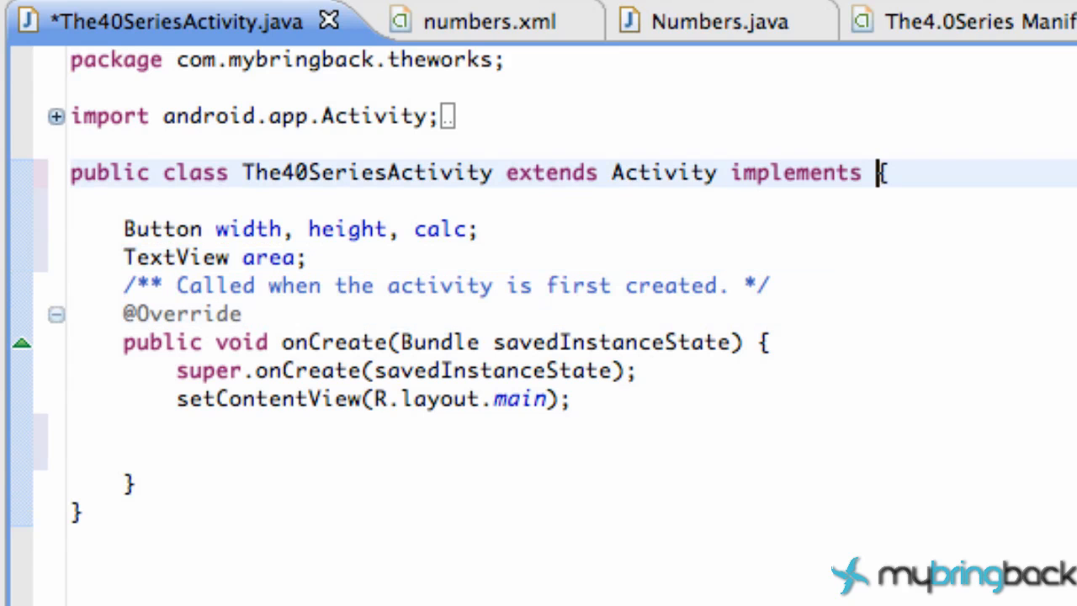
pyautogui.write('OnClickListener')
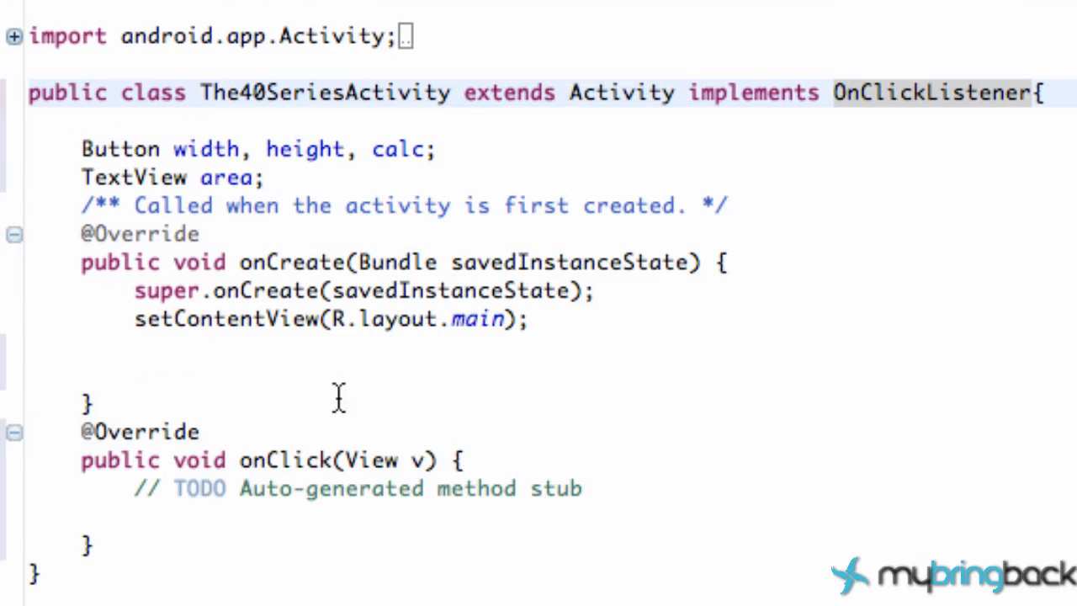
# - Start an implements On... clause on the Numbers activity class
pyautogui.click(59, 445)
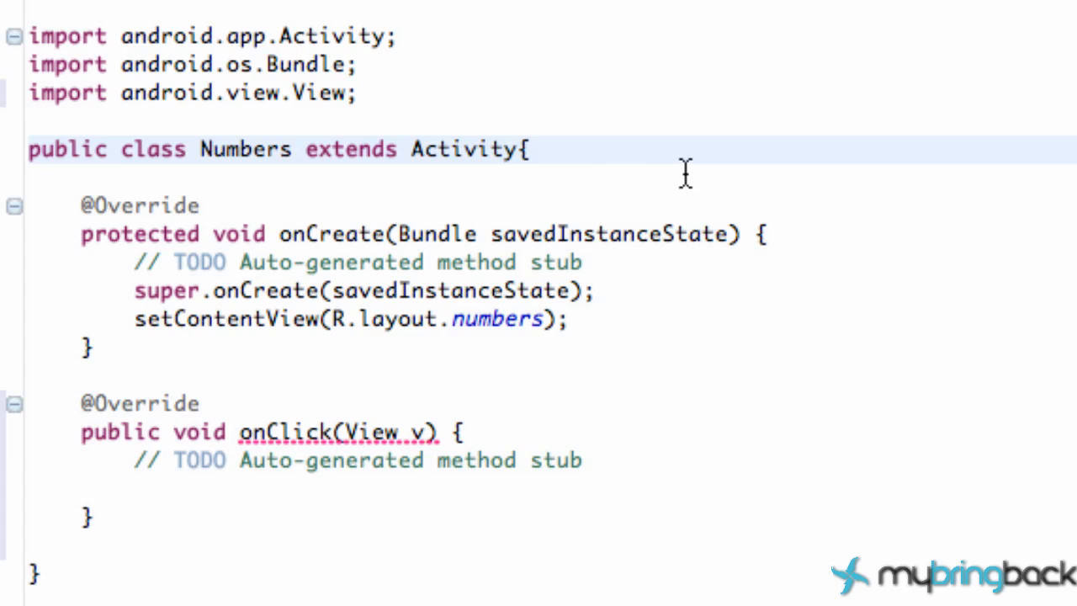
pyautogui.write('implements')
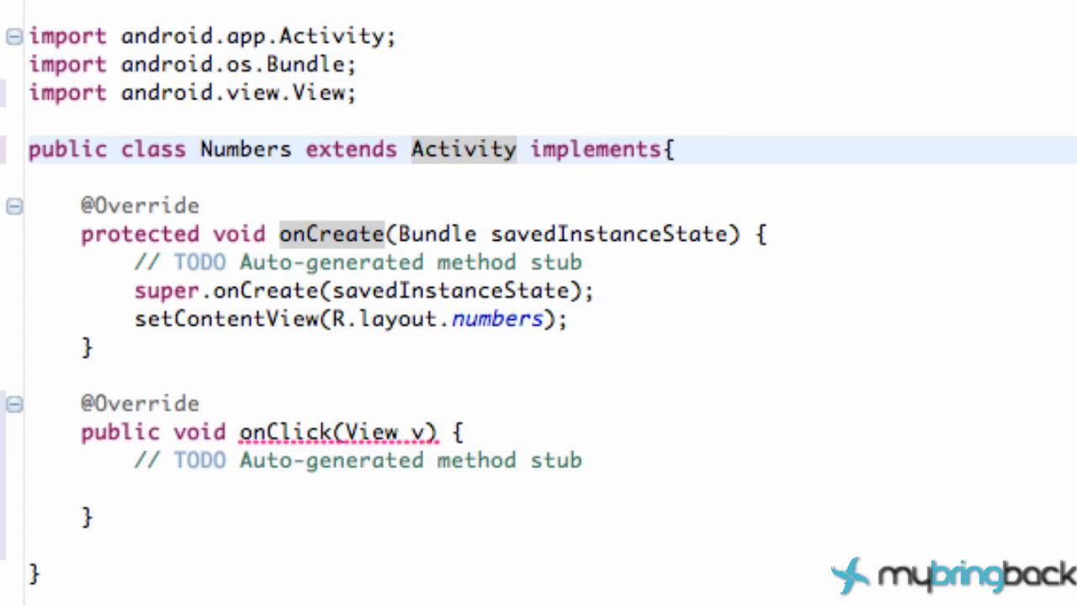
pyautogui.write('On')
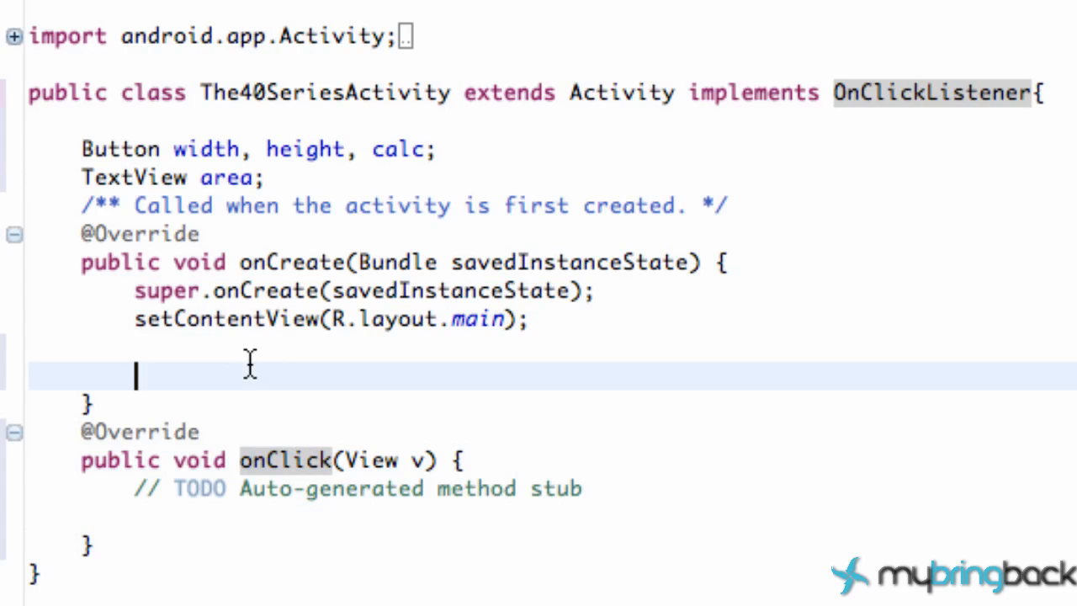
# - Bind width and height to R.id.button1 and R.id.button2 via findViewById casts in onCreate
pyautogui.write('wid')
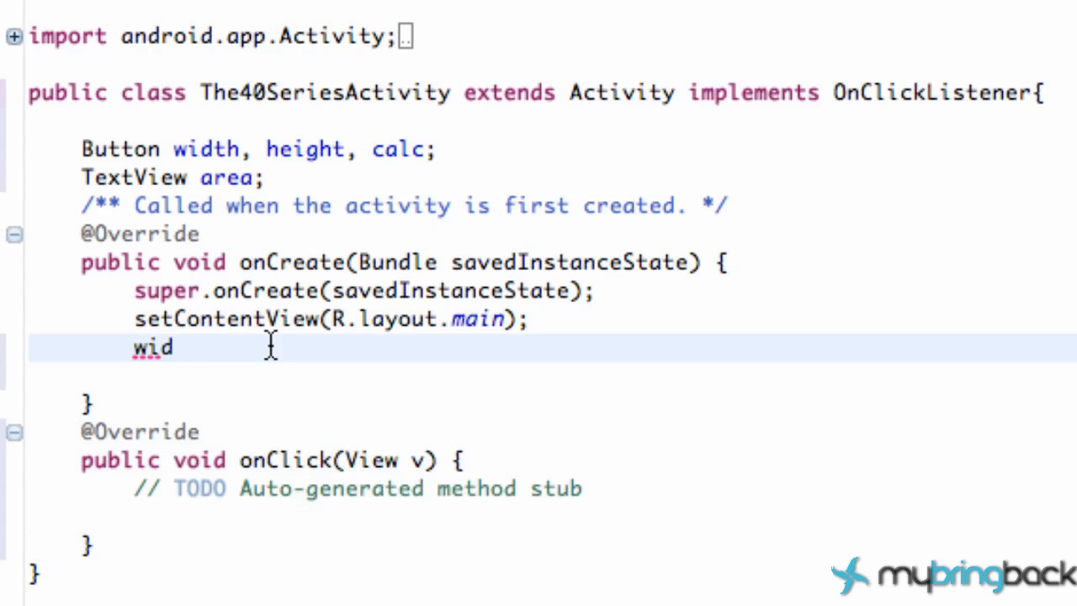
pyautogui.write('th = (Bt')
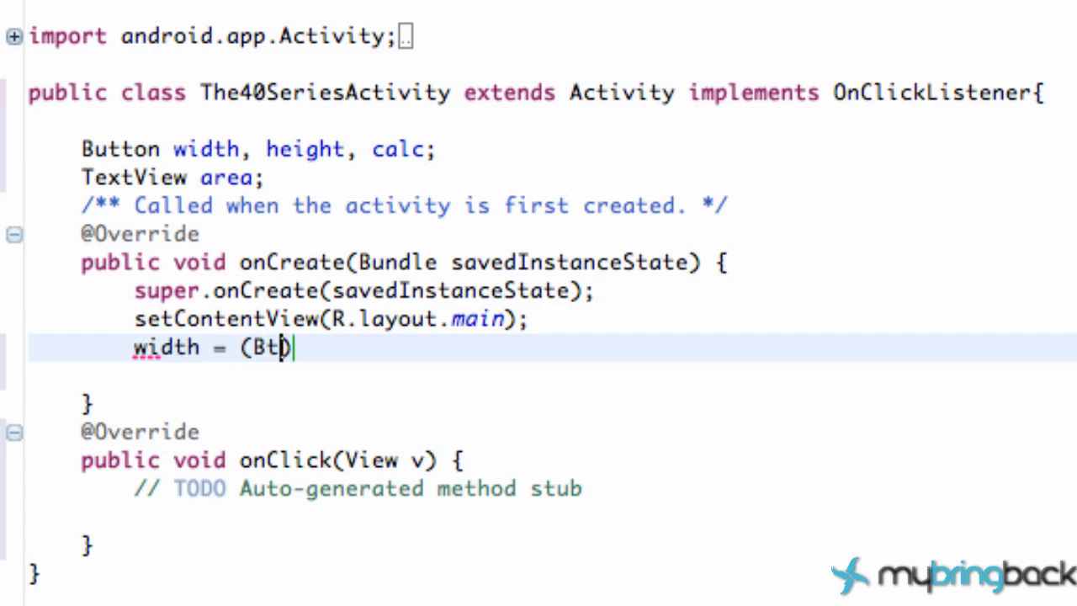
pyautogui.write('utton)')
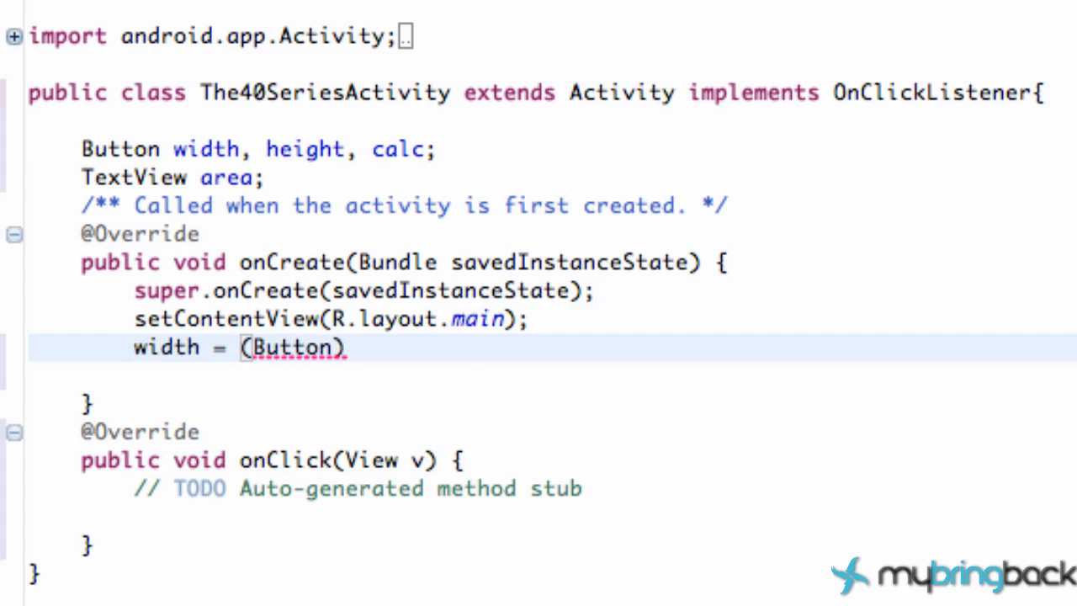
pyautogui.write('findViewById(R')
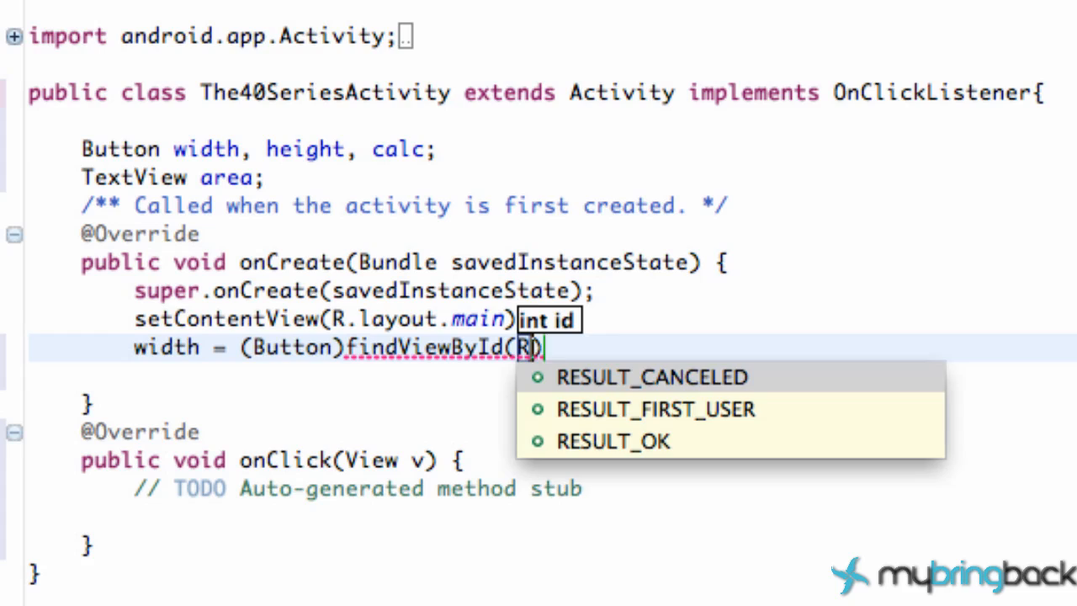
pyautogui.write('.id.button1')
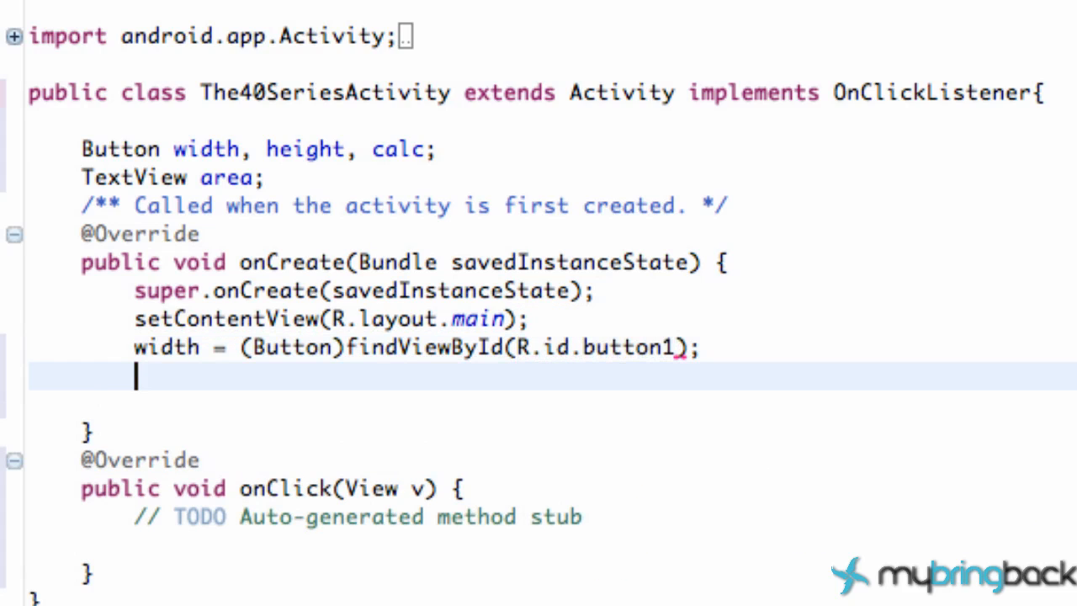
pyautogui.write('height =(Button)findViewById(R.')
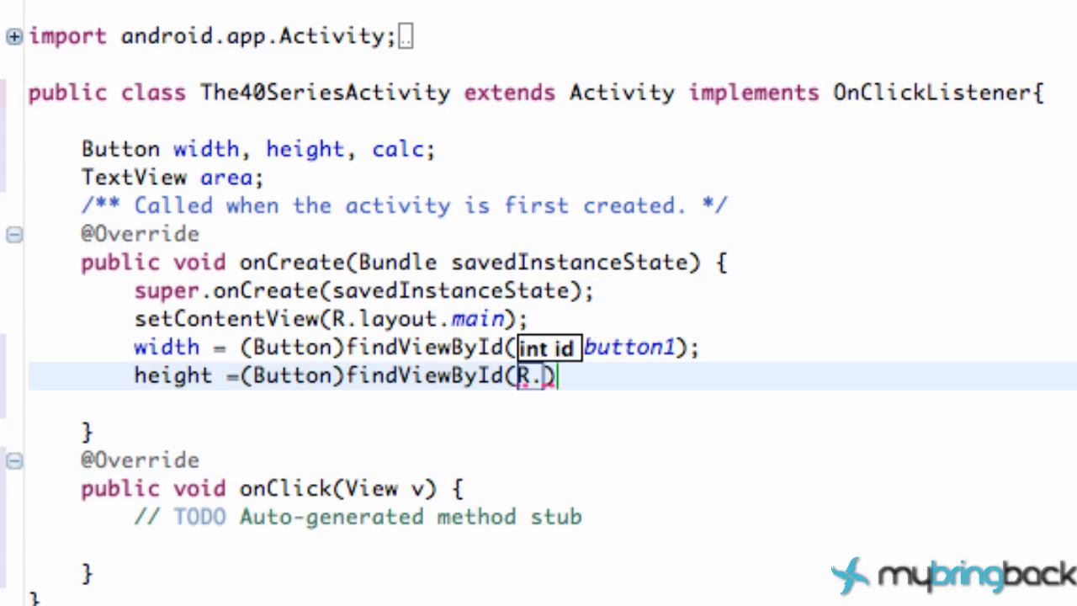
pyautogui.write('id.bu')
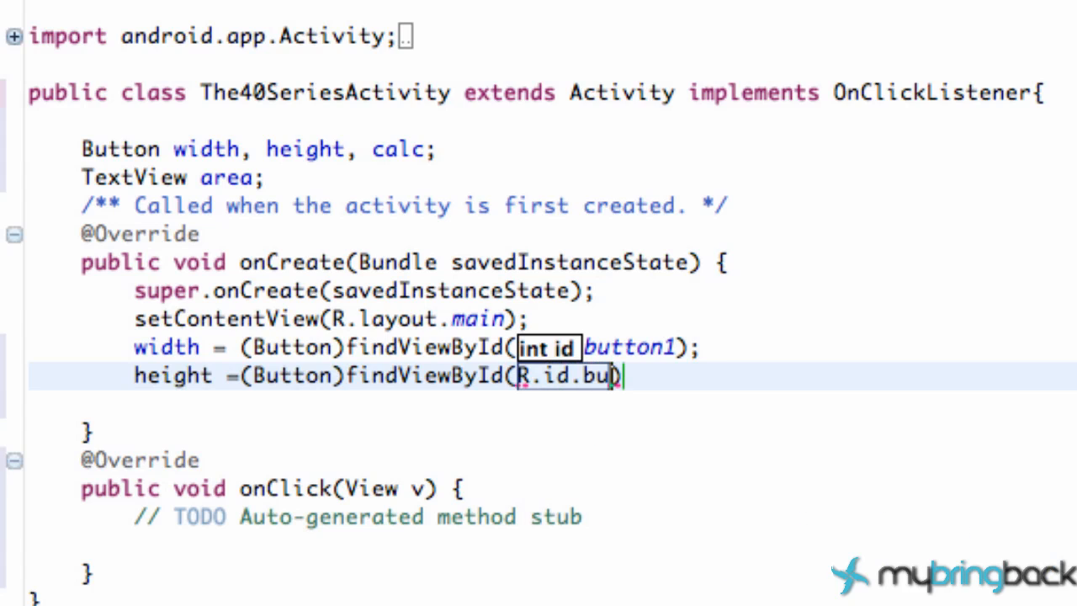
pyautogui.write('ton2);')
pyautogui.write('cal')
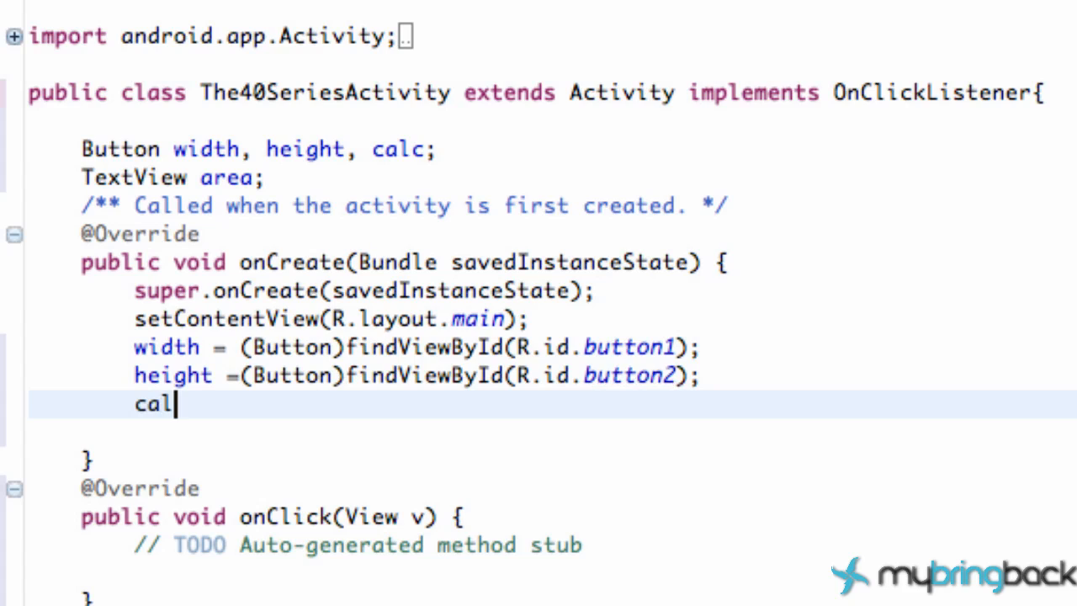
# - Bind calc to R.id.button3 with a (Button) findViewById cast
pyautogui.write('c=')
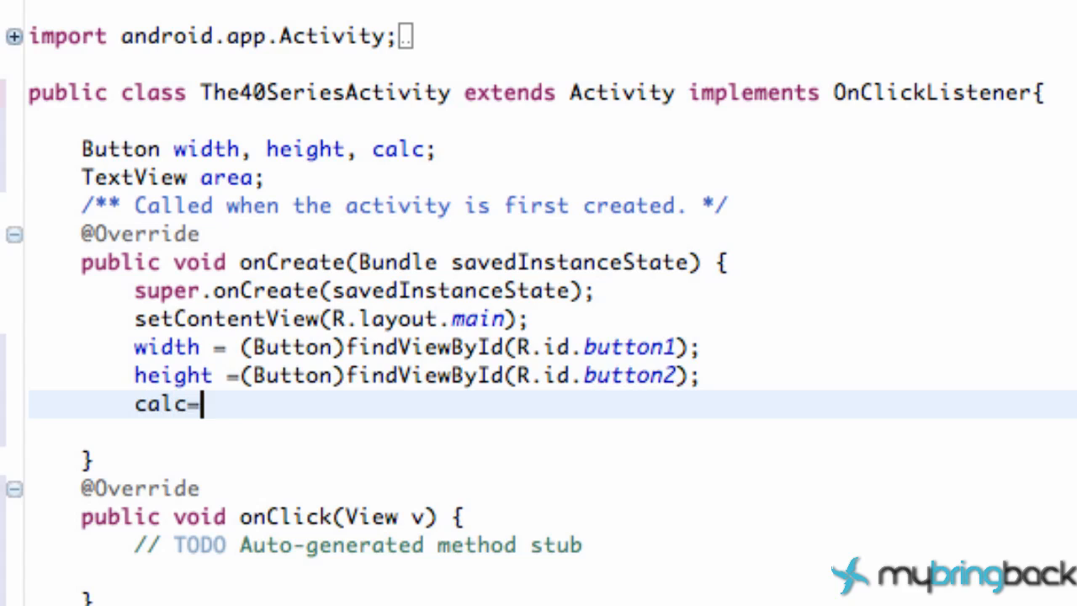
pyautogui.write('(Button)')
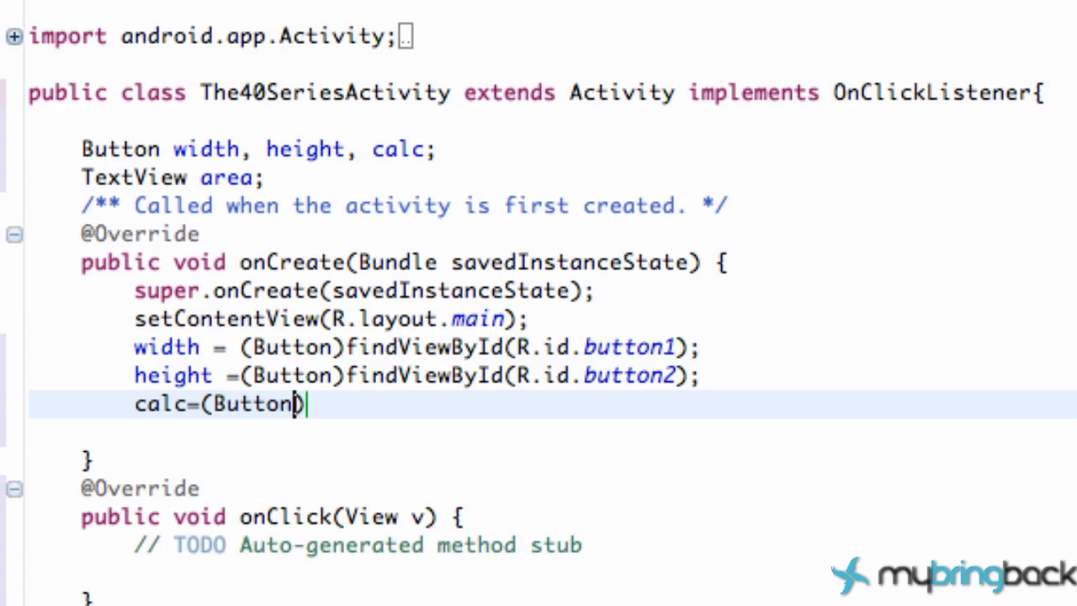
pyautogui.write('findViewById(id)')
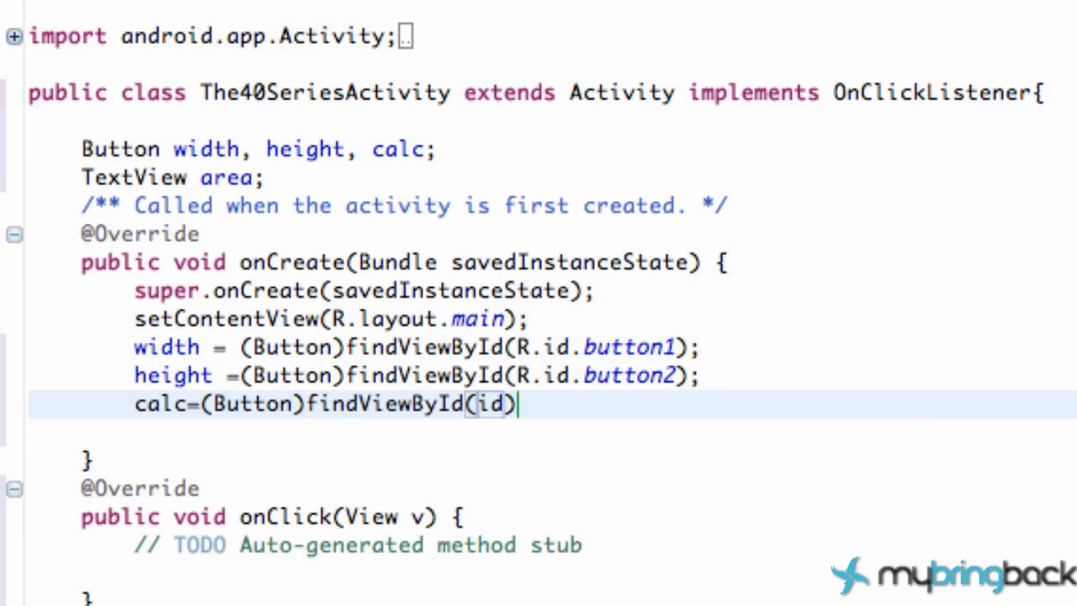
pyautogui.write('R.id.')
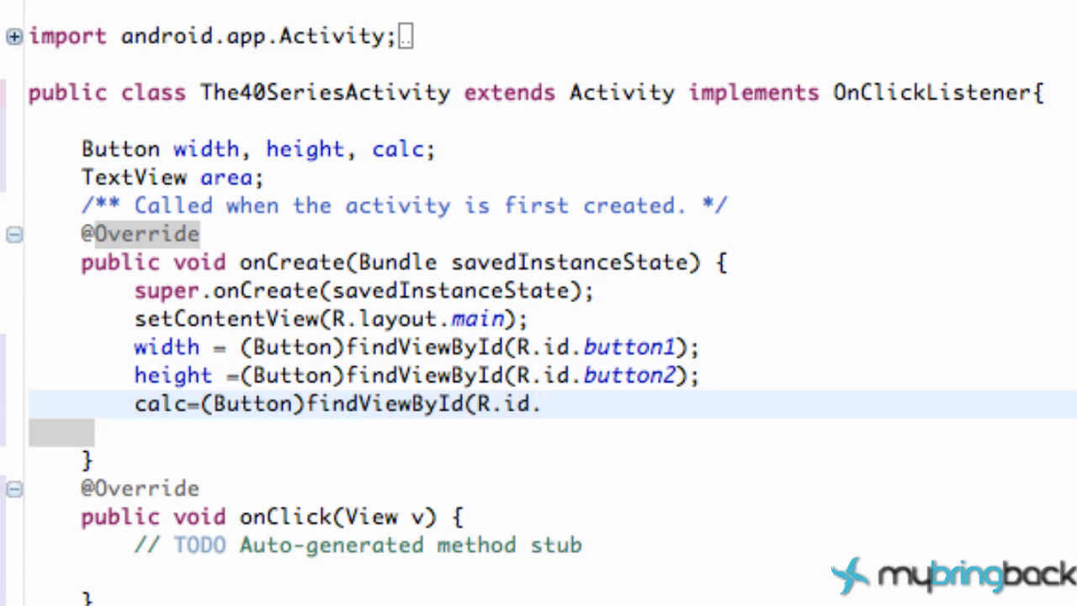
pyautogui.write('button3')
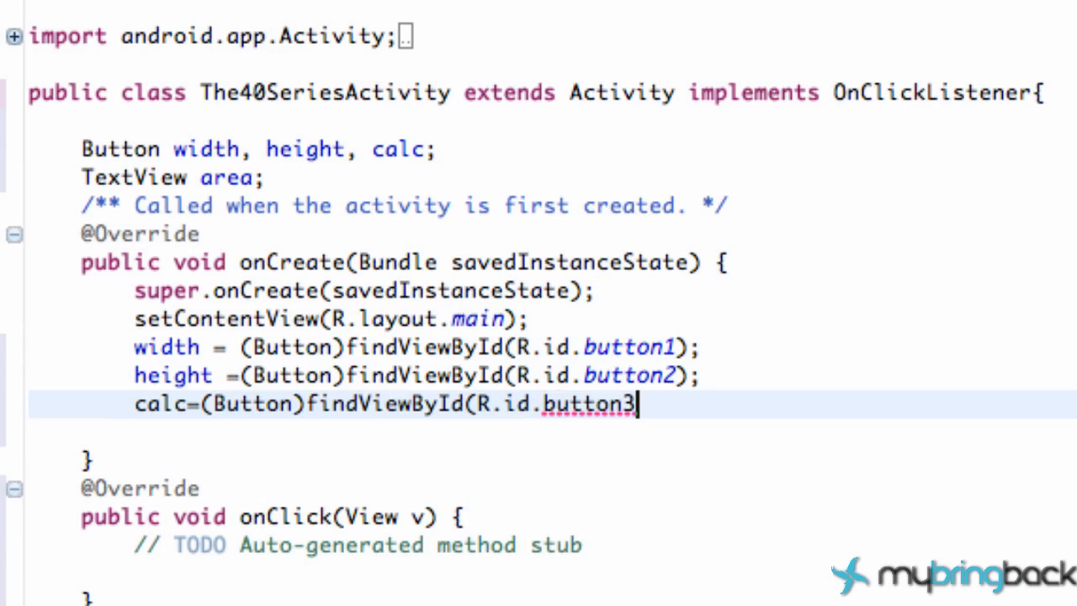
pyautogui.write(');')
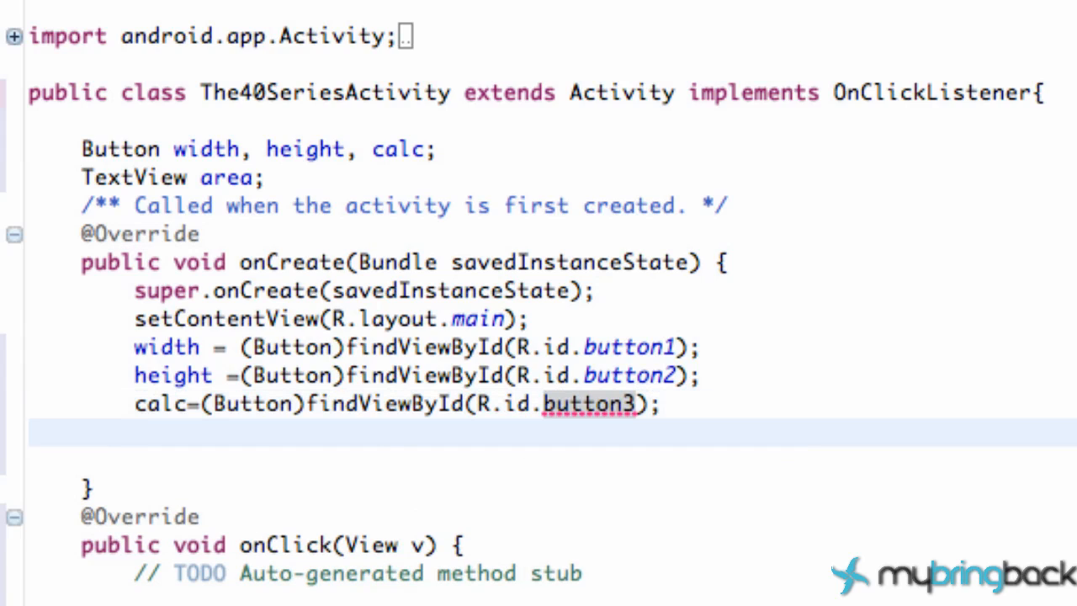
# - Bind area to R.id.textView1 with a (TextView) cast and begin the width listener line
pyautogui.write('are')
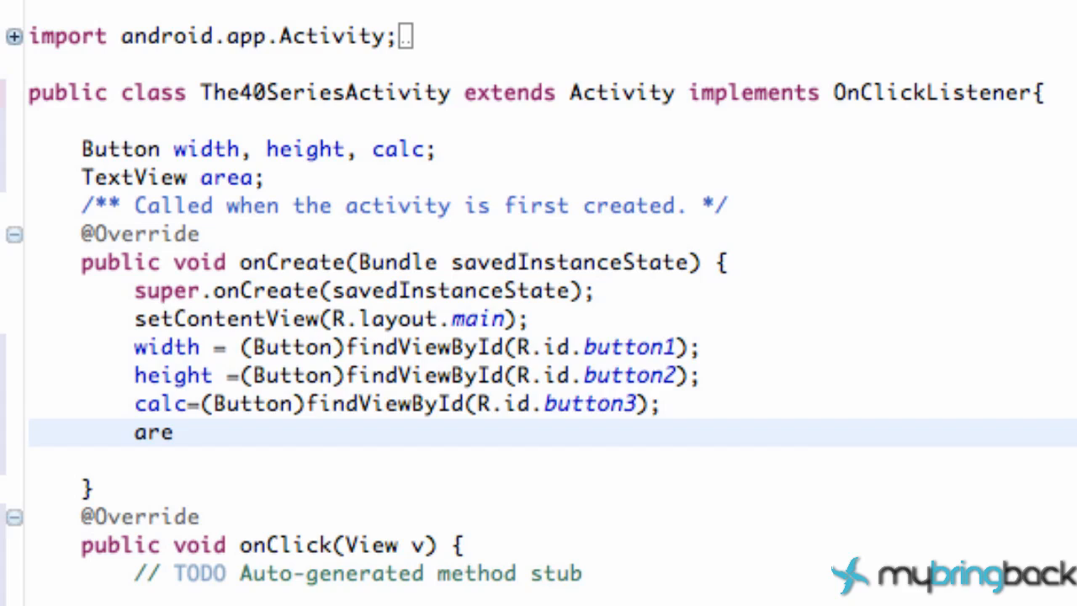
pyautogui.write('a =')
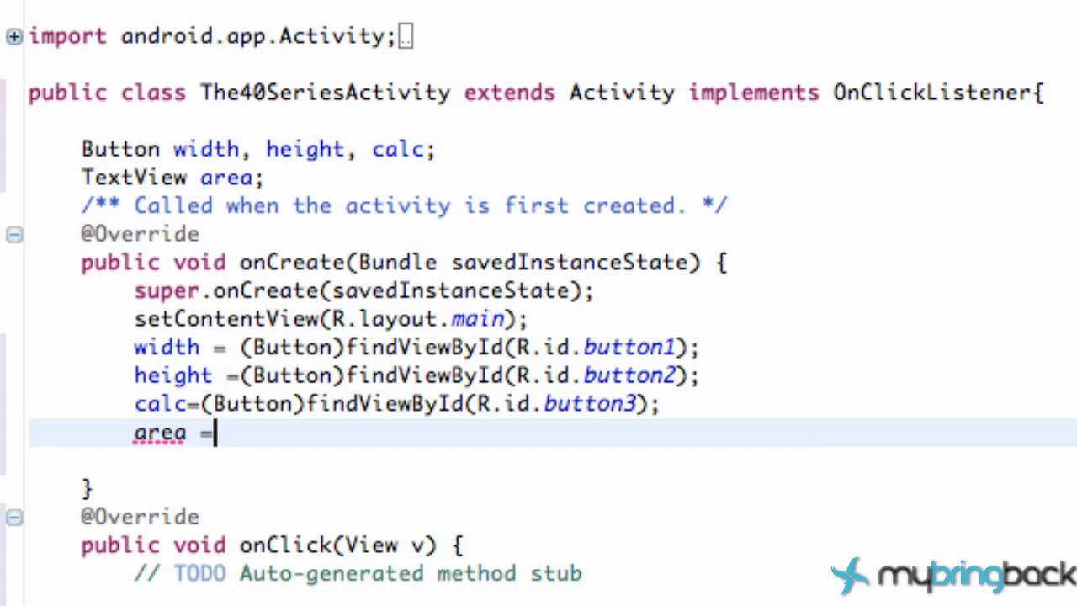
pyautogui.write('()')
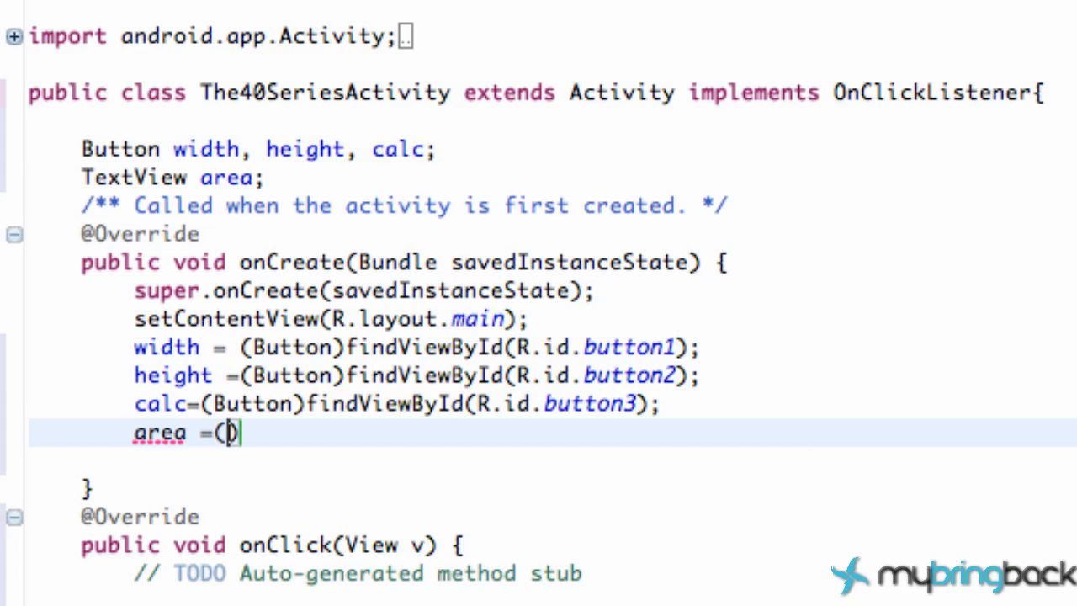
pyautogui.write('TextView')
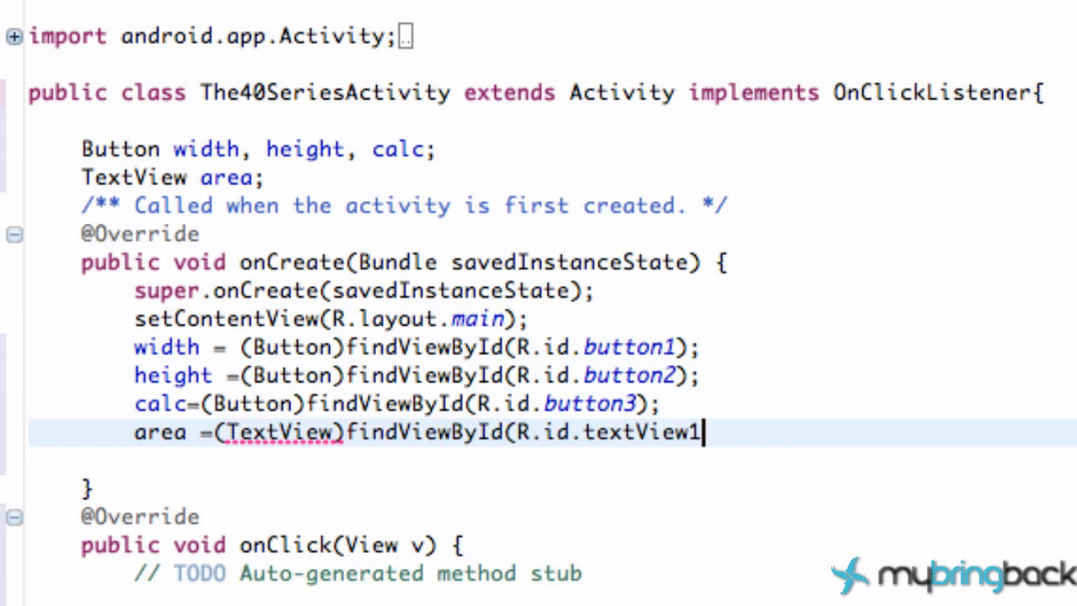
pyautogui.write(')')
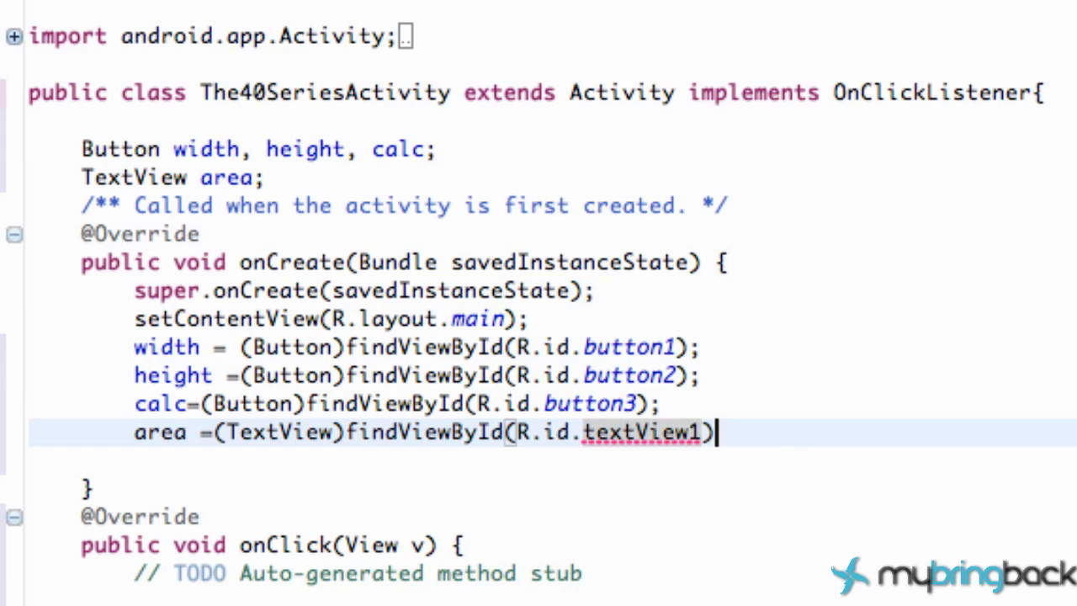
pyautogui.write(';')
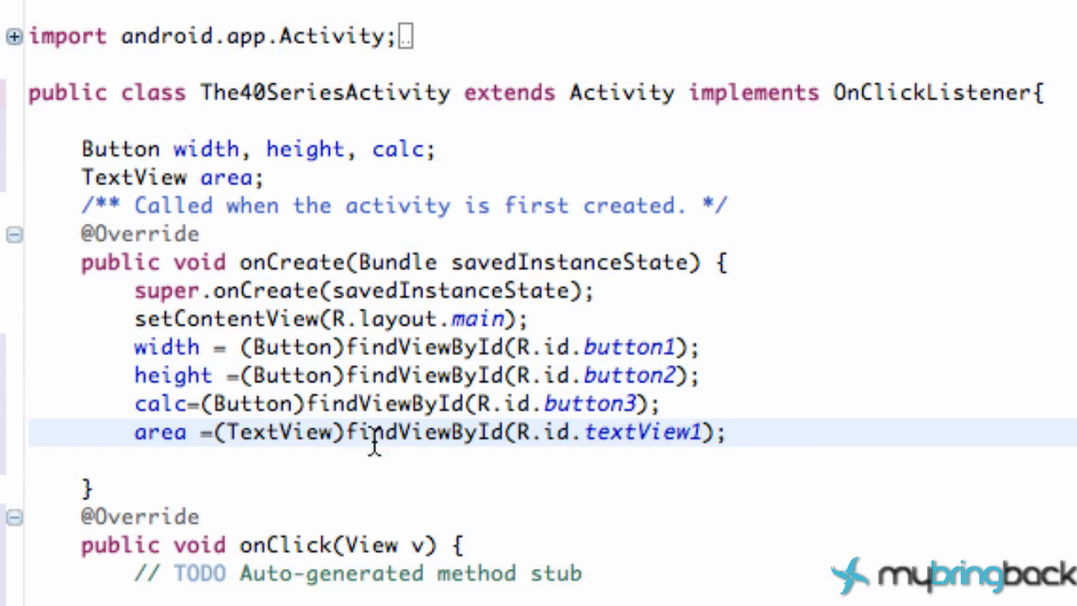
pyautogui.write('wit')
pyautogui.write('heigh')
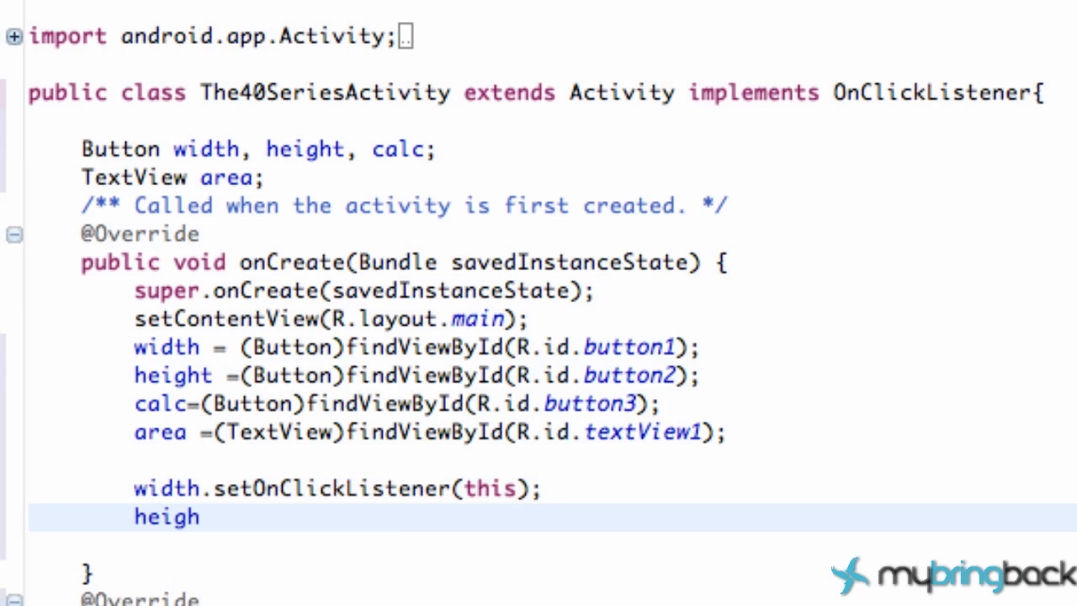
# - Register this as the click listener on width, height and calc with setOnClickListener(this)
pyautogui.write('t.se')
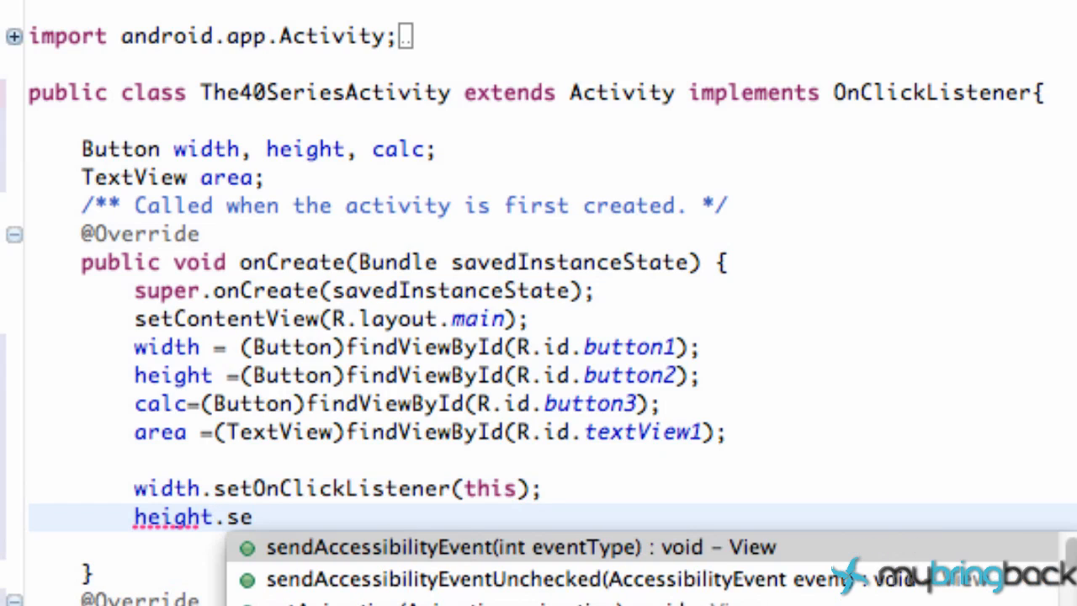
pyautogui.write('t')
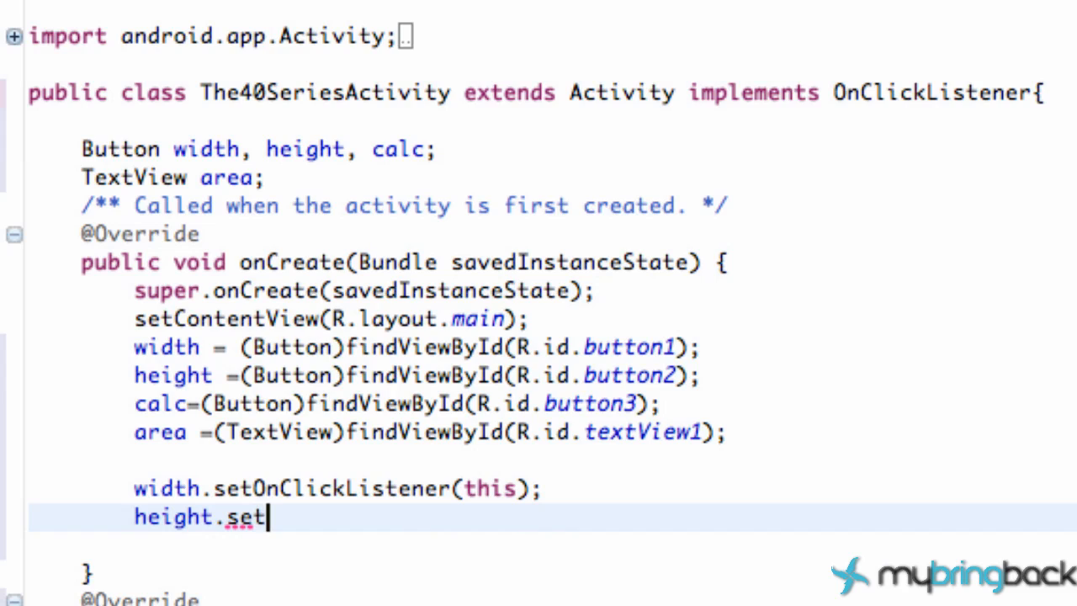
pyautogui.write('OnClickListener(this)')
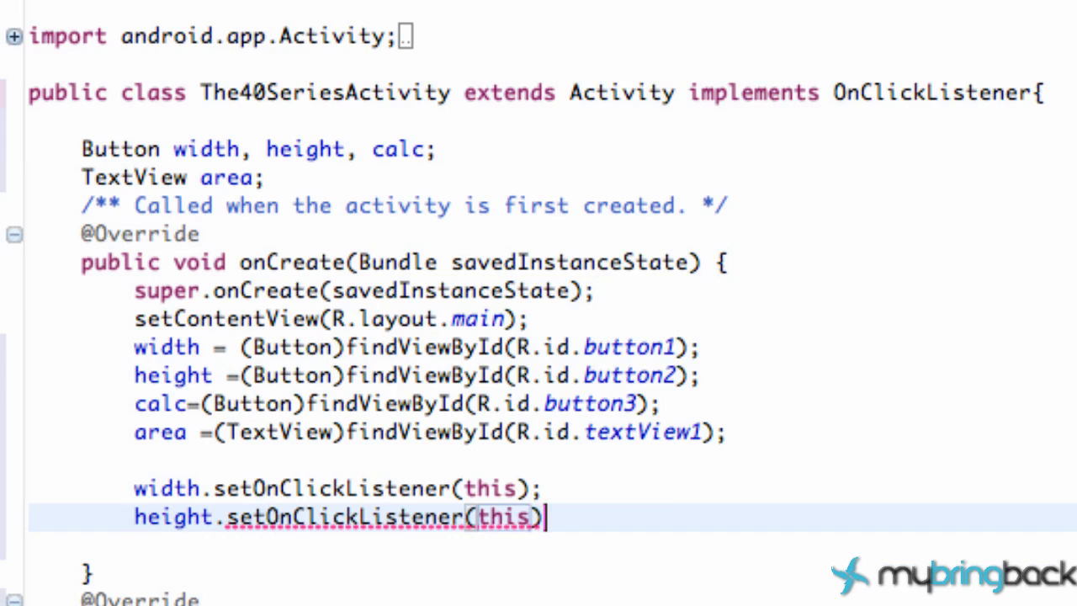
pyautogui.press('Enter')
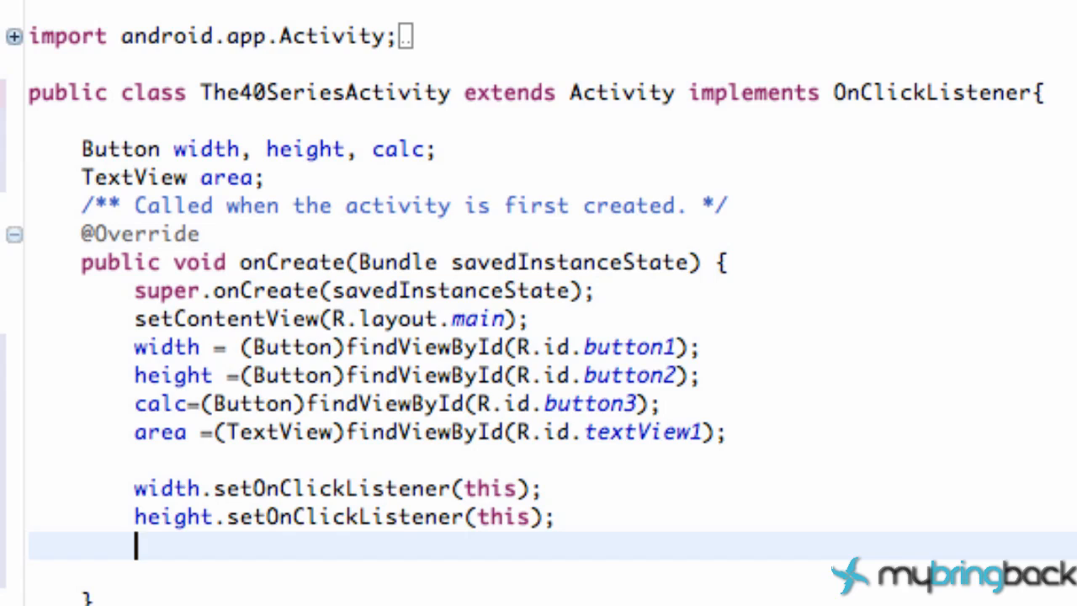
pyautogui.write('cal')
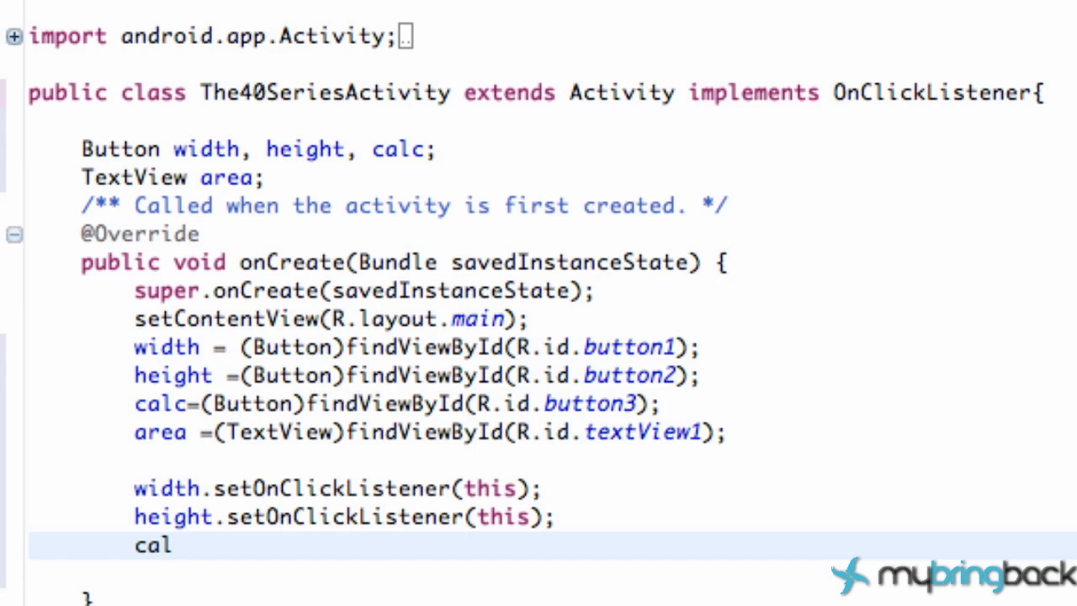
pyautogui.write('c.setOnClickListener(this);')
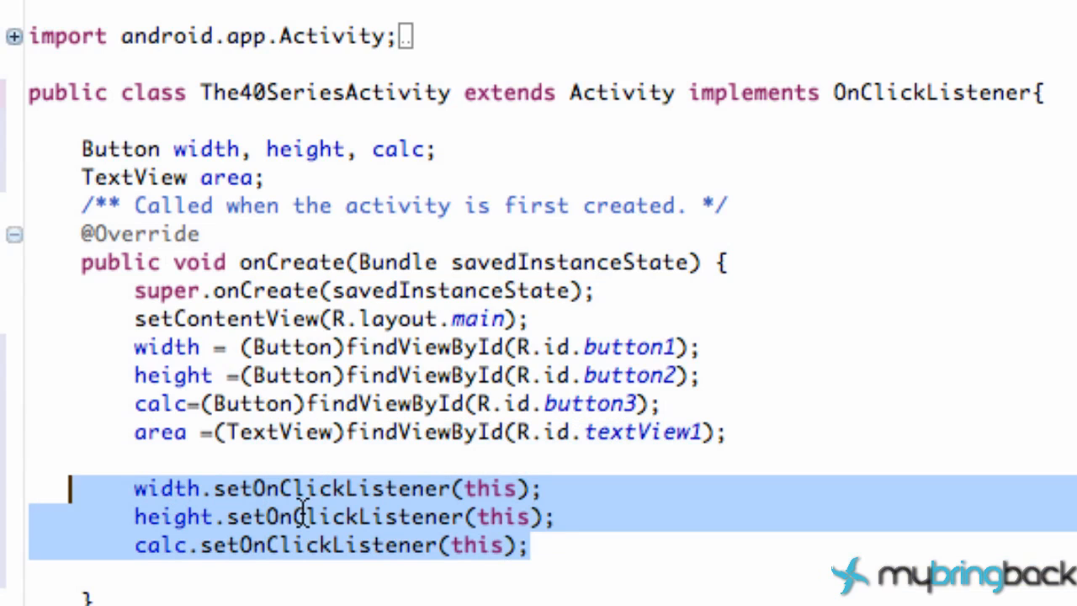
pyautogui.moveTo(492, 138)
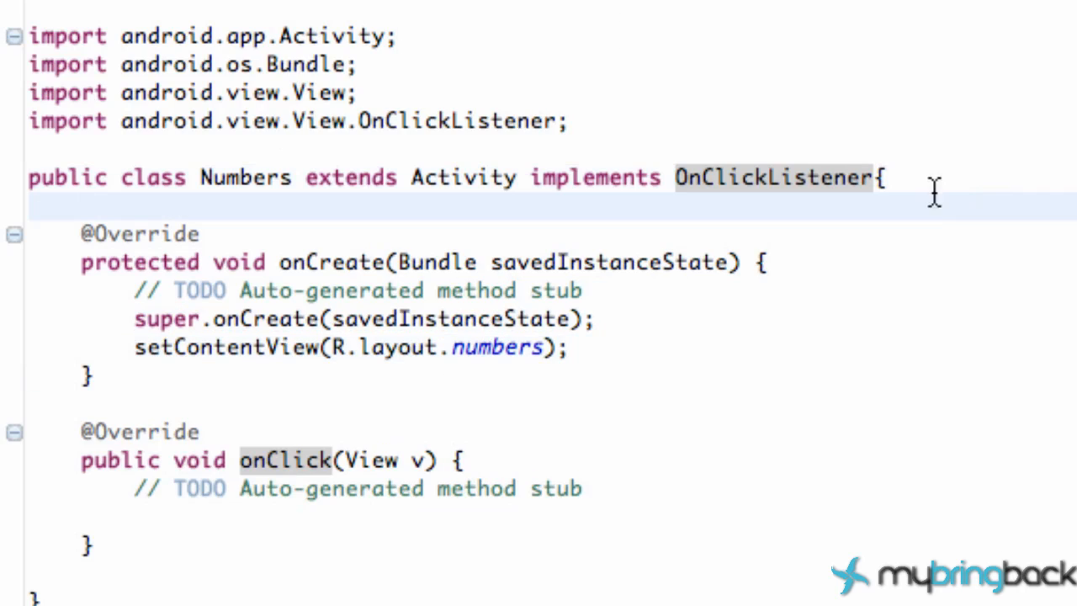
# - Declare EditText number and Button sendInfo fields inside the Numbers class
pyautogui.click(85, 205)
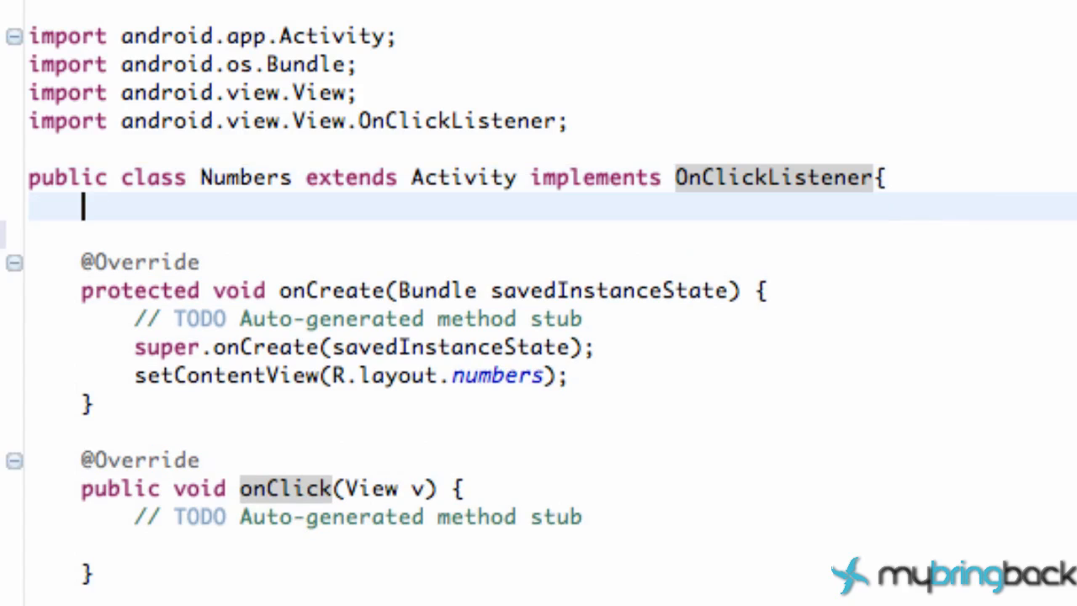
pyautogui.write('EditTe')
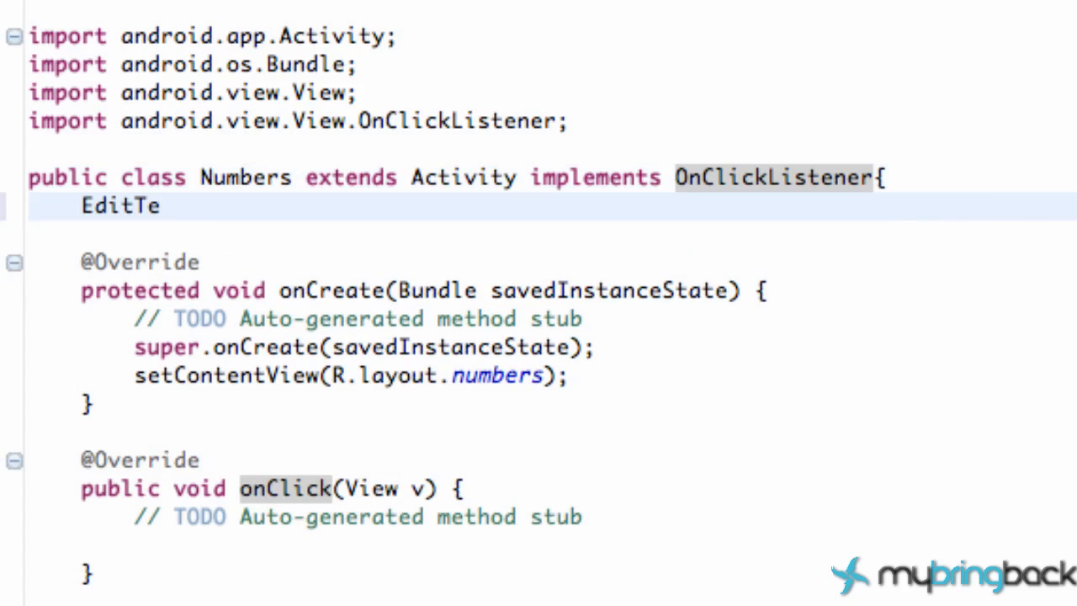
pyautogui.write('xt n')
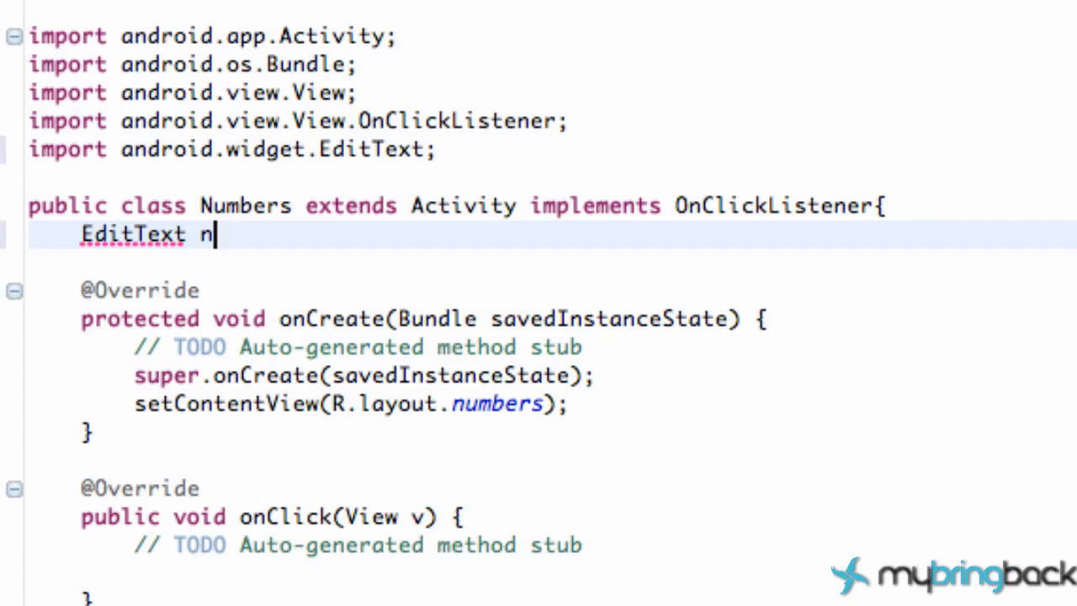
pyautogui.write('umber')
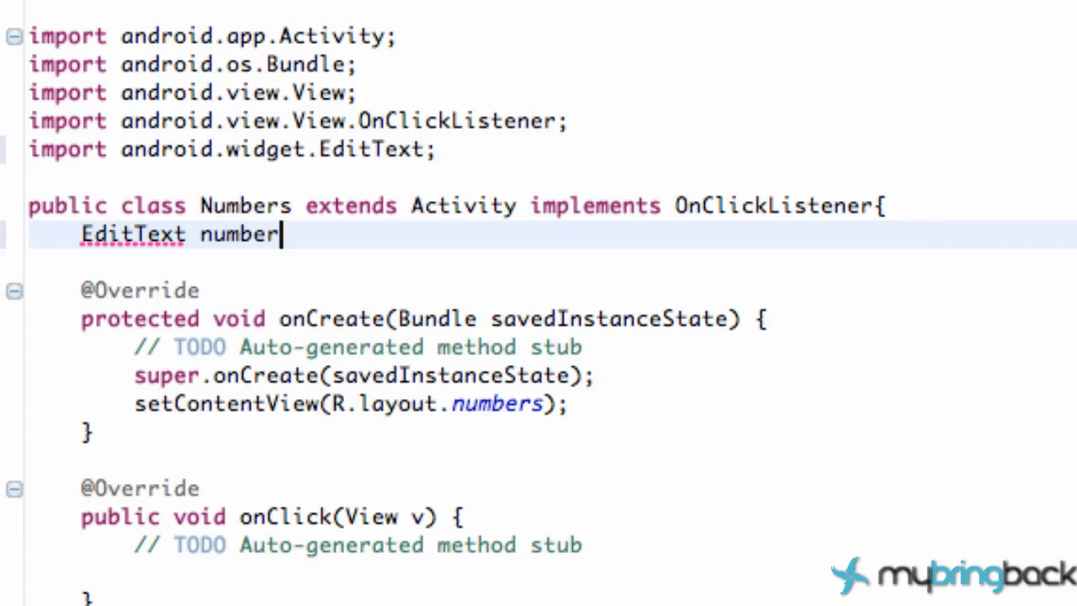
pyautogui.write(';')
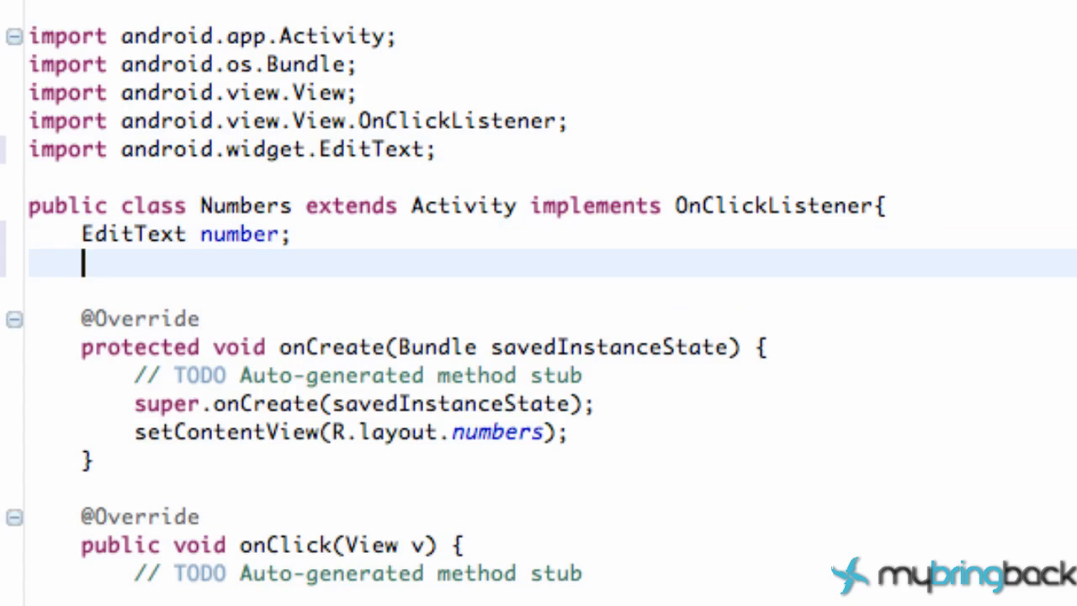
pyautogui.write('N')
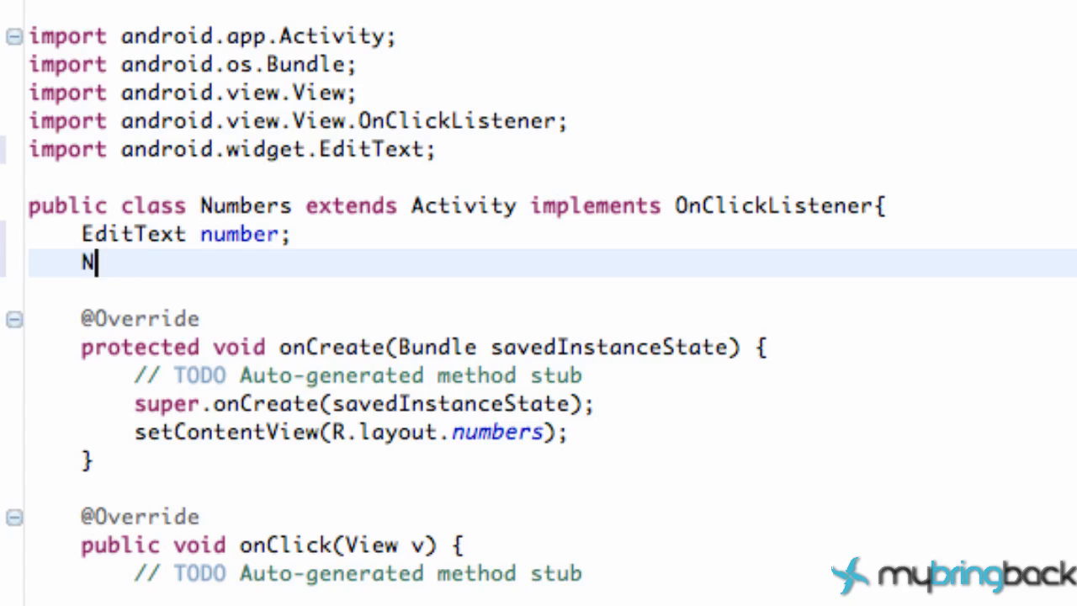
pyautogui.write('utt')
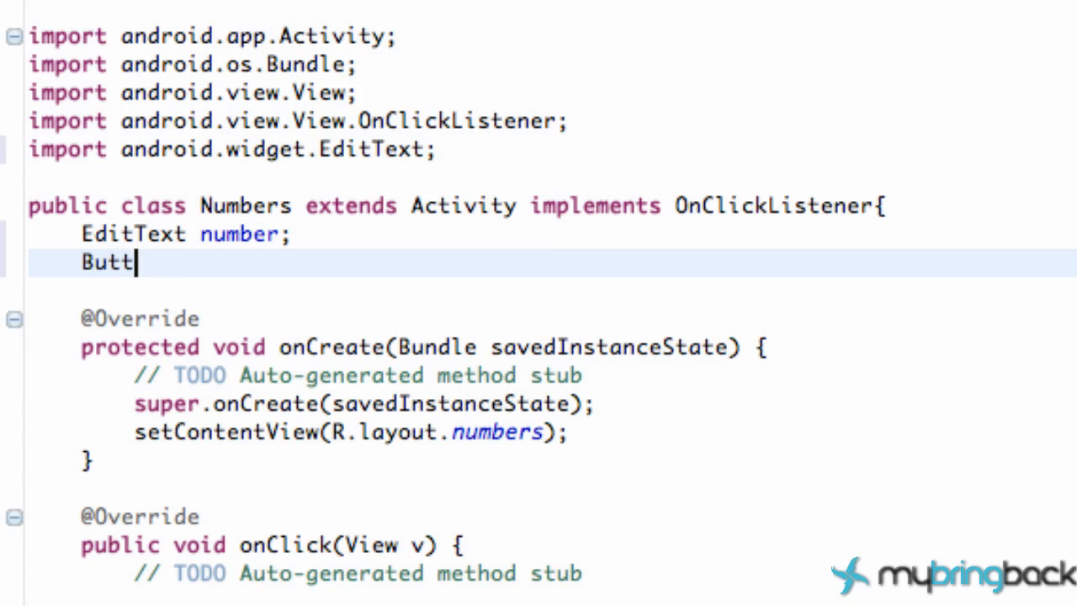
pyautogui.write('on s')
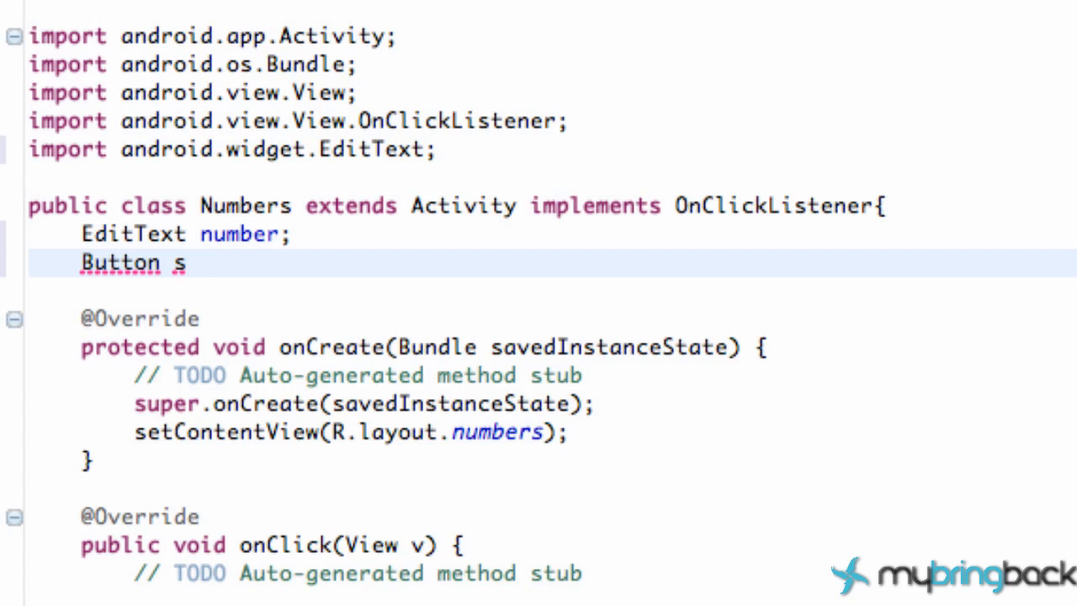
pyautogui.write('endInfo;')
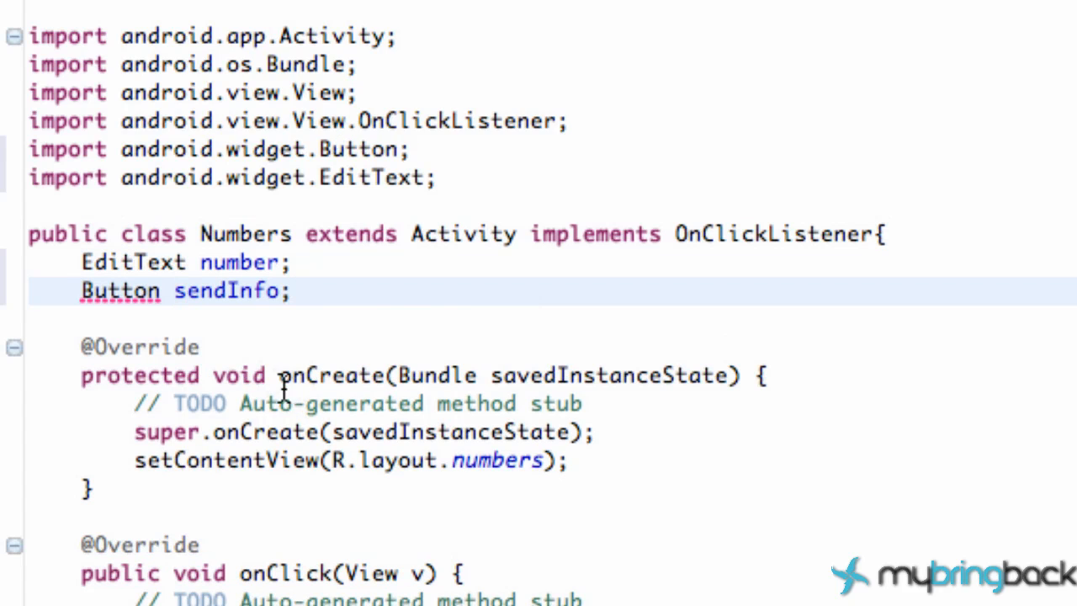
# - Bind number to R.id.editText1 and sendInfo to R.id.button1 in Numbers' onCreate
pyautogui.write('numb')
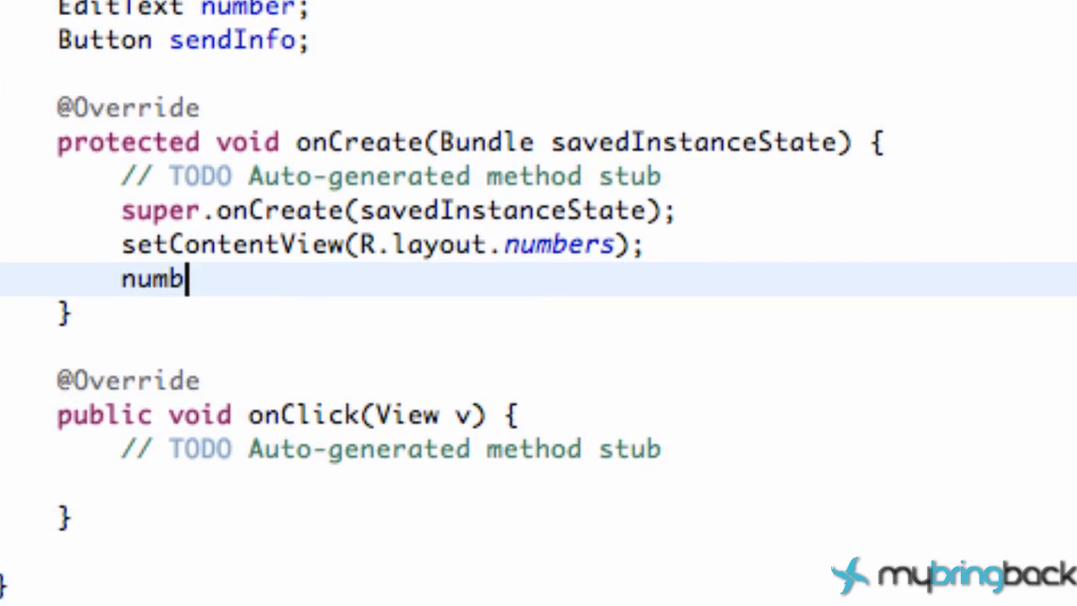
pyautogui.write('er = (EditText)findViewById(id')
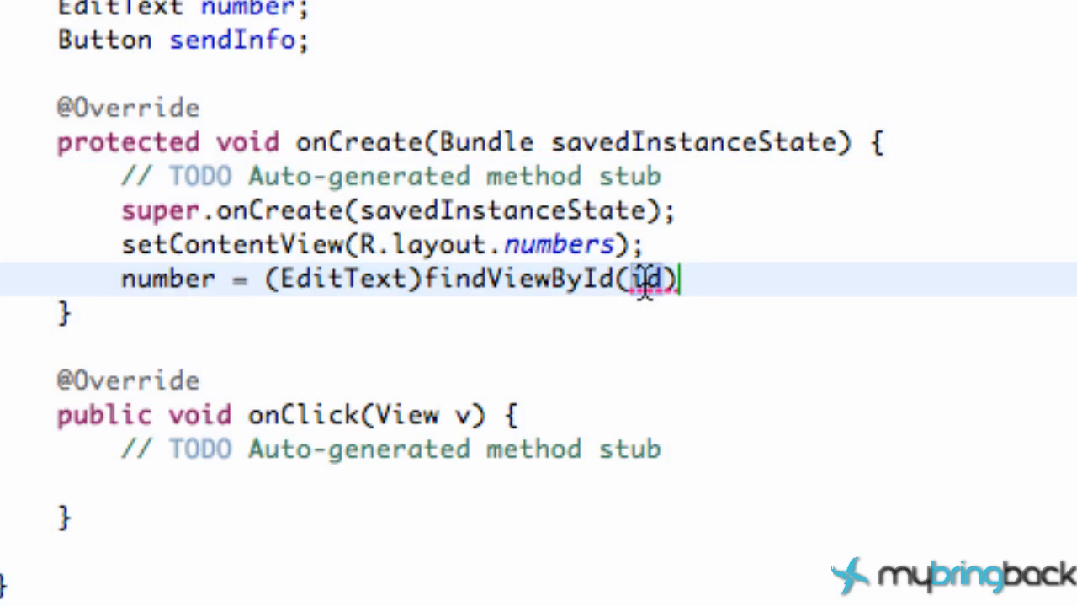
pyautogui.write('R.id.editText1')
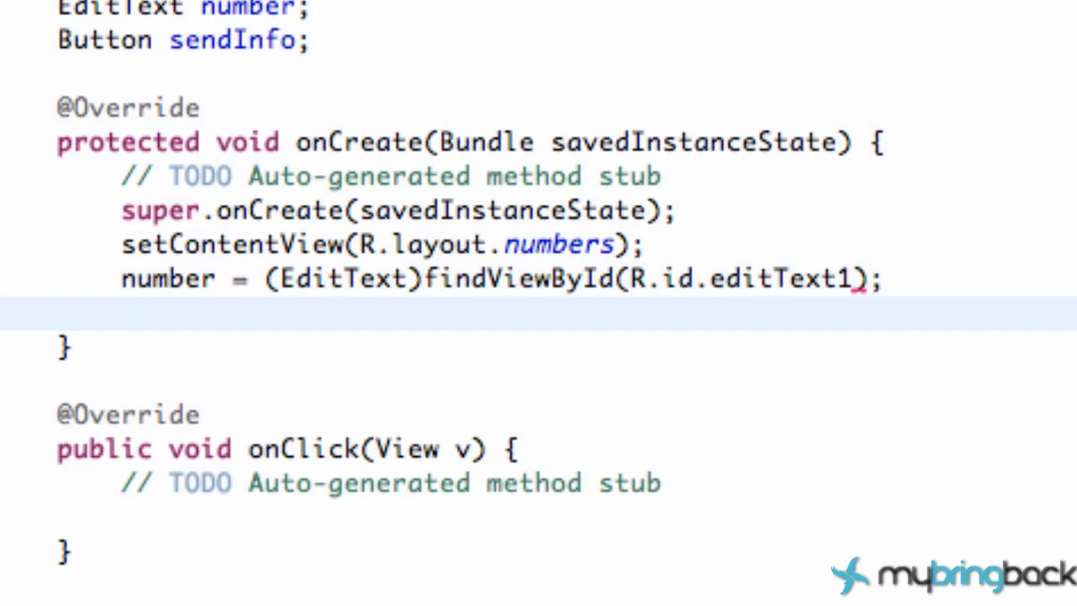
pyautogui.write('sendInfo = (Button)findViewById(R.id')
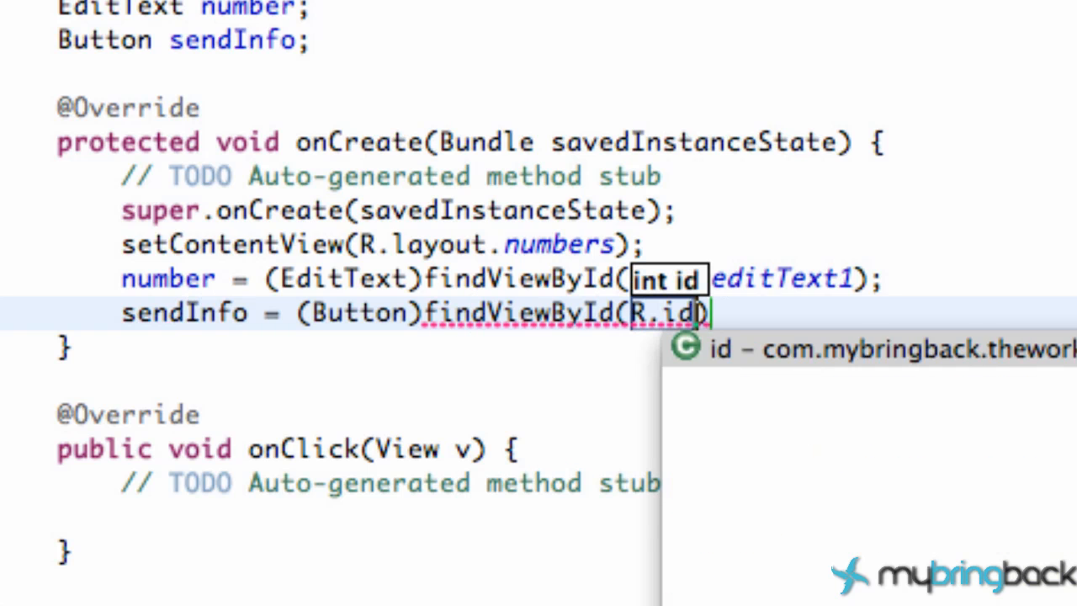
pyautogui.write('.')
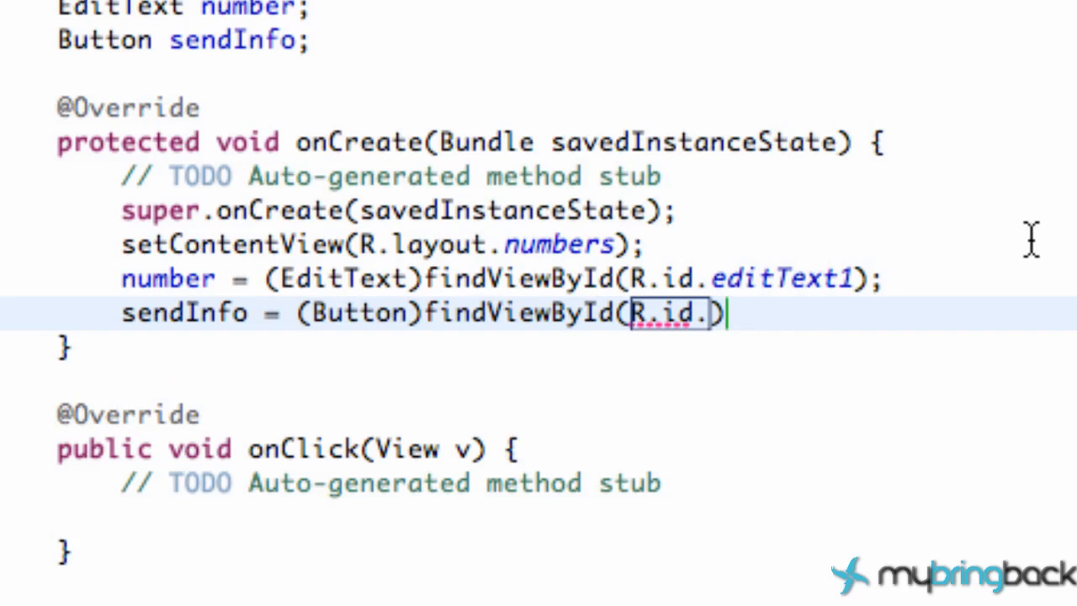
pyautogui.write('button1')
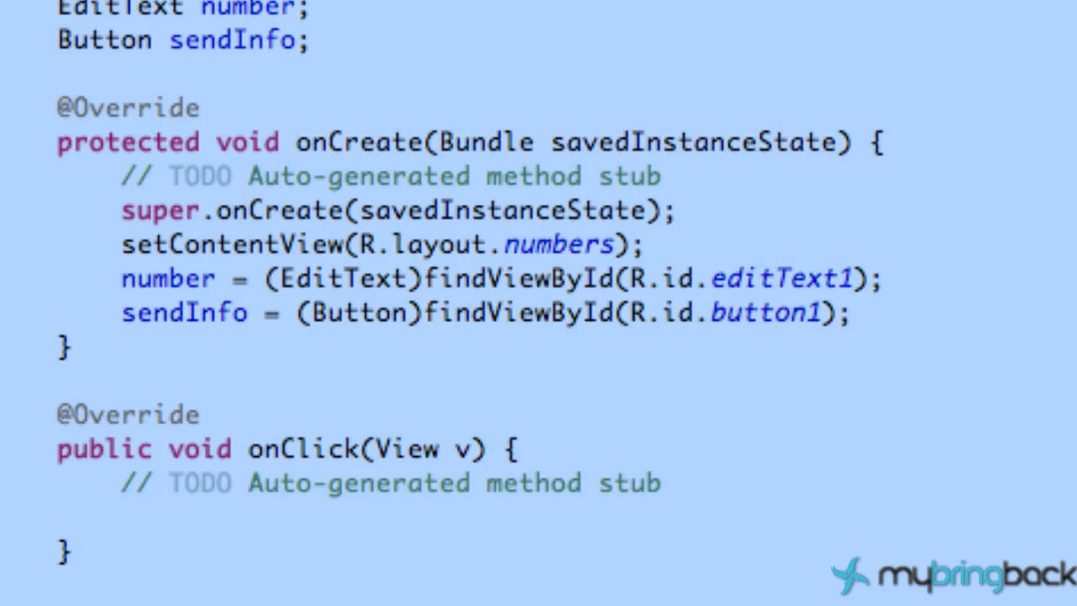
# - Begin a sendInfo.set... listener call after the findViewById lines
pyautogui.click(850, 313)
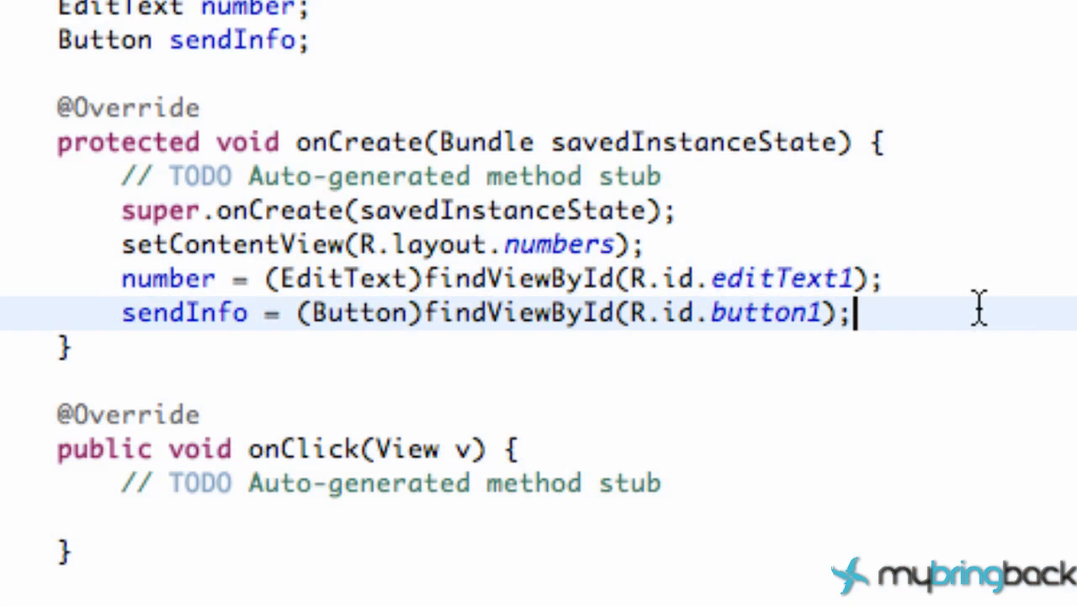
pyautogui.write('sendo')
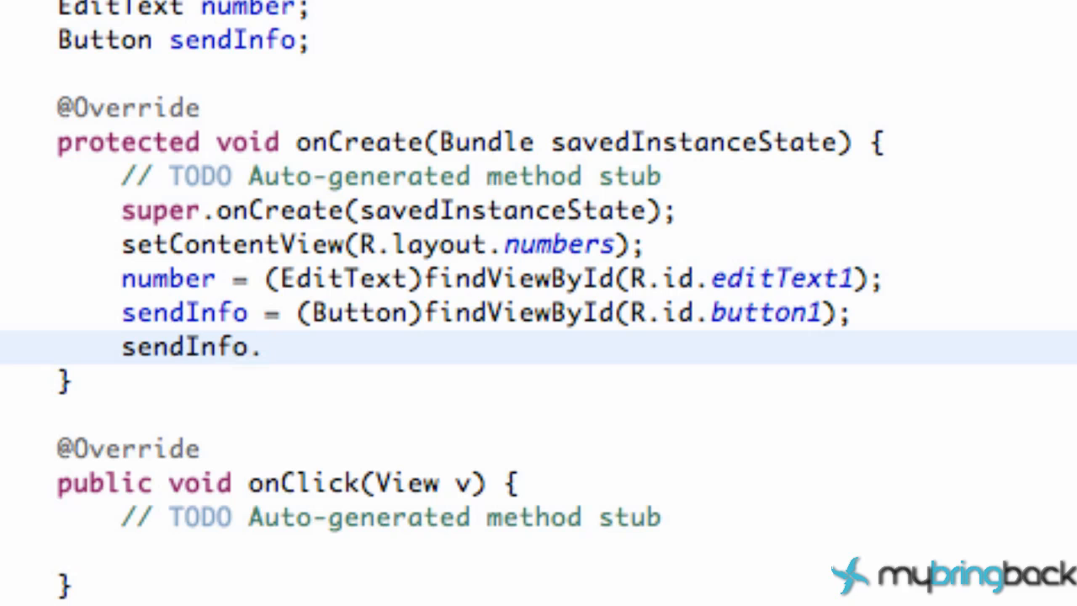
pyautogui.write('set')
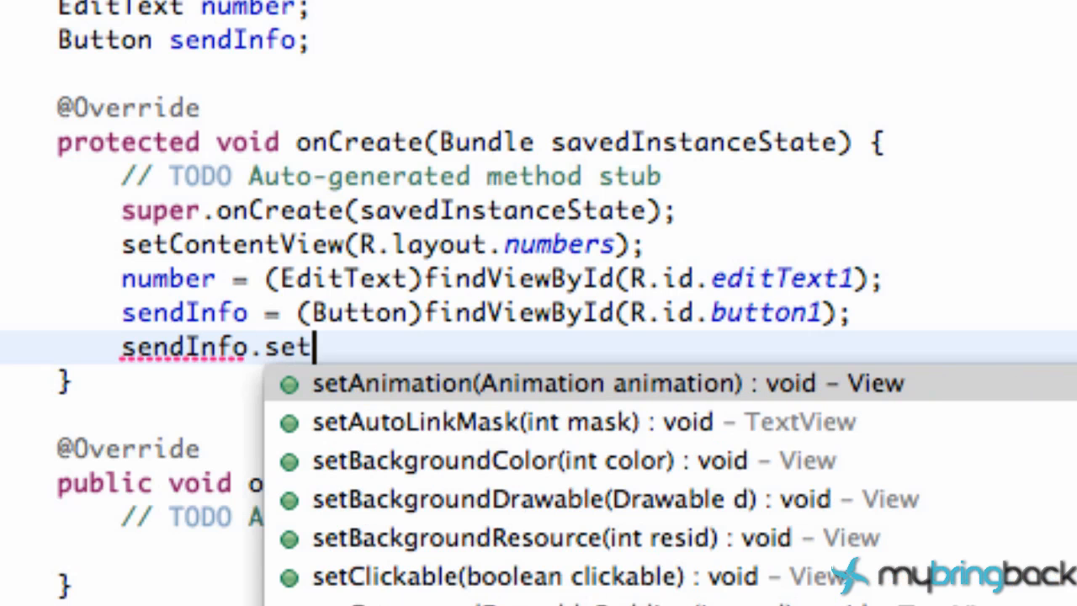